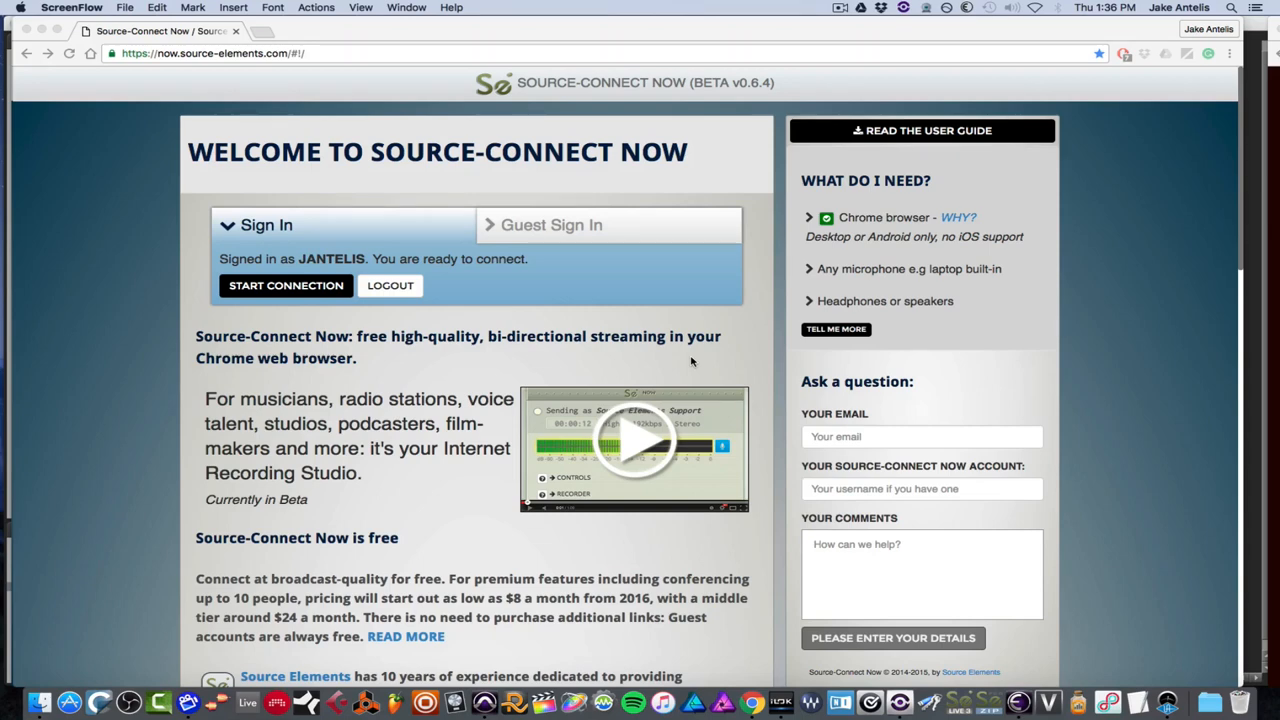
{"action": "mouse_move", "coordinate": [990, 368]}
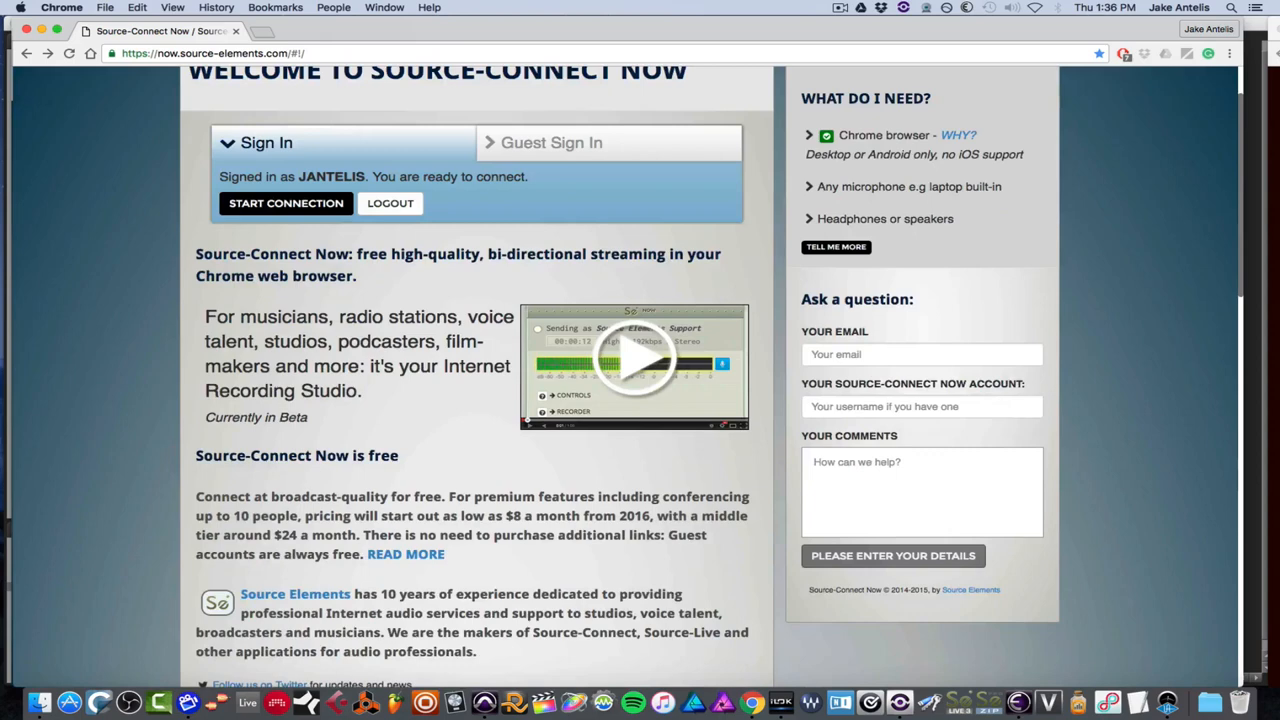
Review the session settings and keep the default audio output device
{"action": "scroll", "scroll_direction": "down", "scroll_amount": 3}
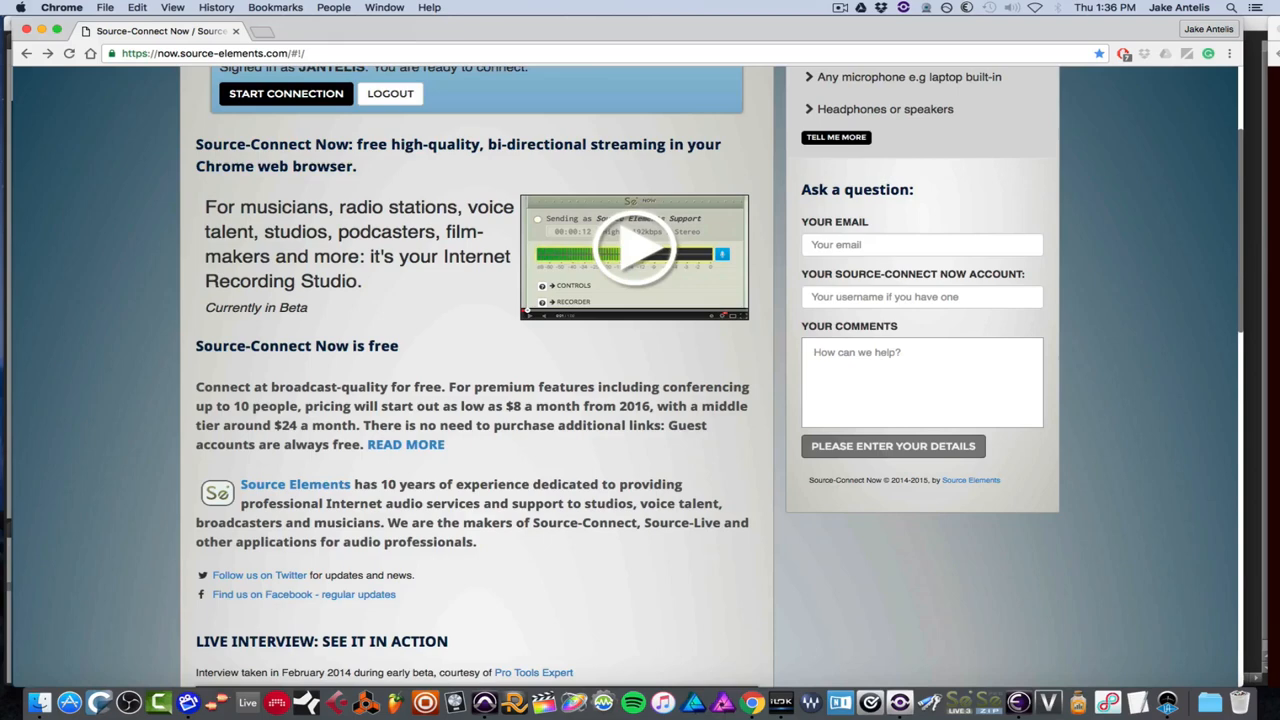
{"action": "scroll", "scroll_direction": "down", "scroll_amount": 3}
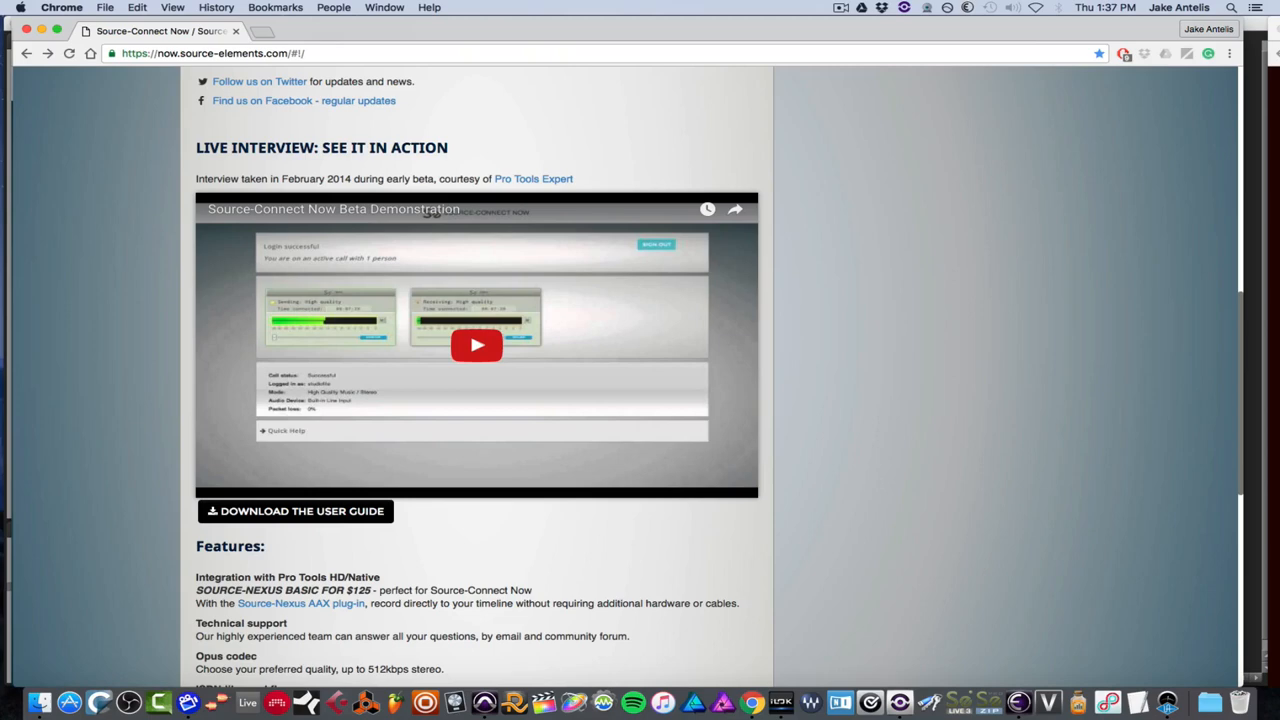
{"action": "scroll", "scroll_direction": "down", "scroll_amount": 3}
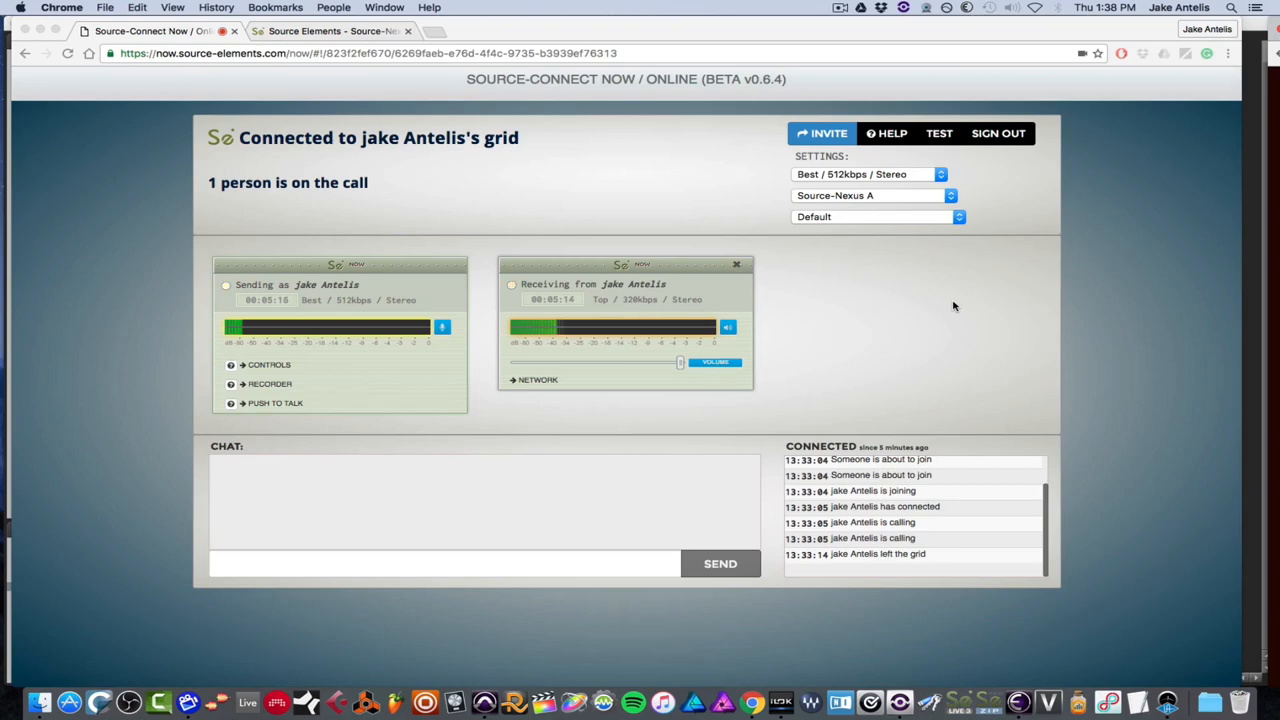
{"action": "mouse_move", "coordinate": [880, 206]}
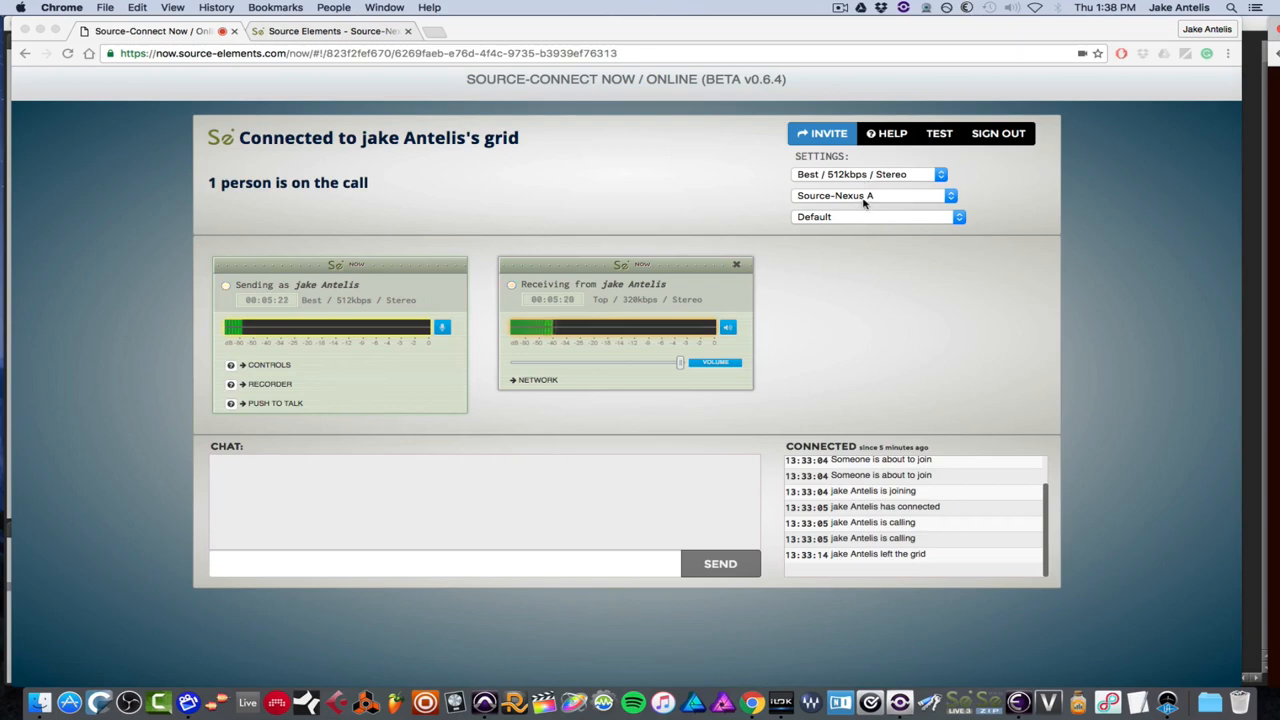
{"action": "left_click", "coordinate": [444, 564]}
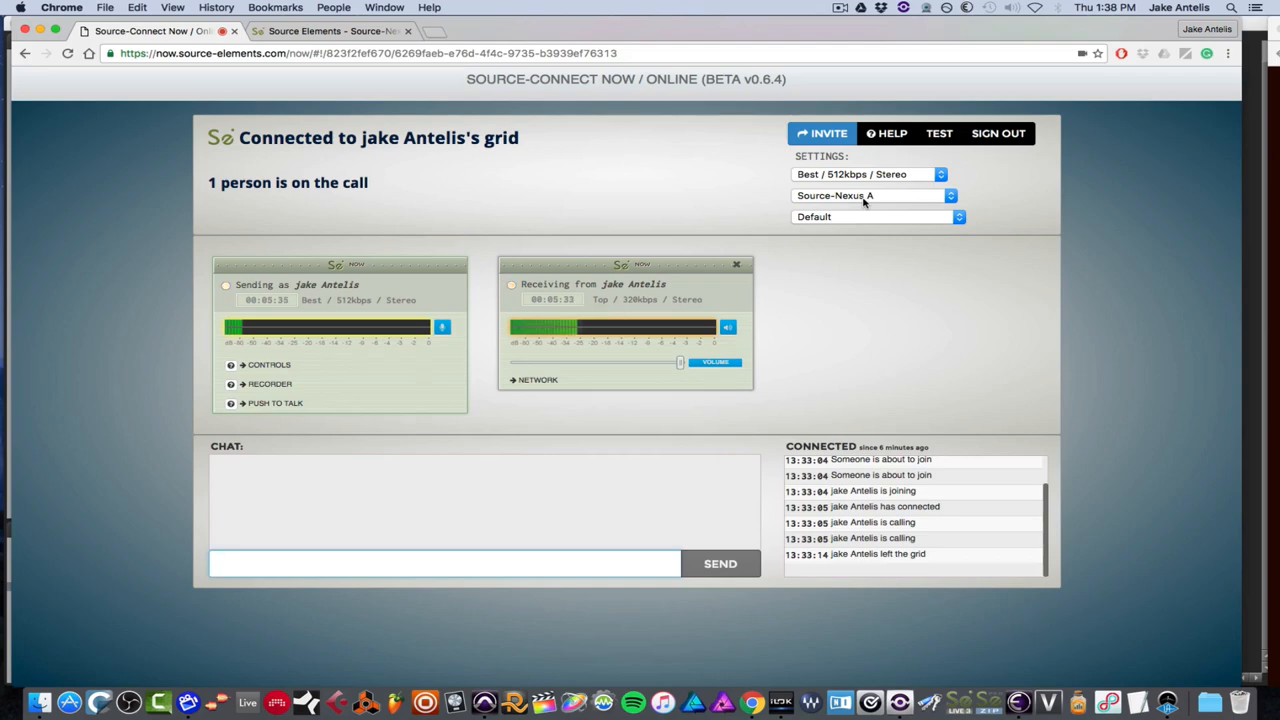
{"action": "left_click", "coordinate": [876, 216]}
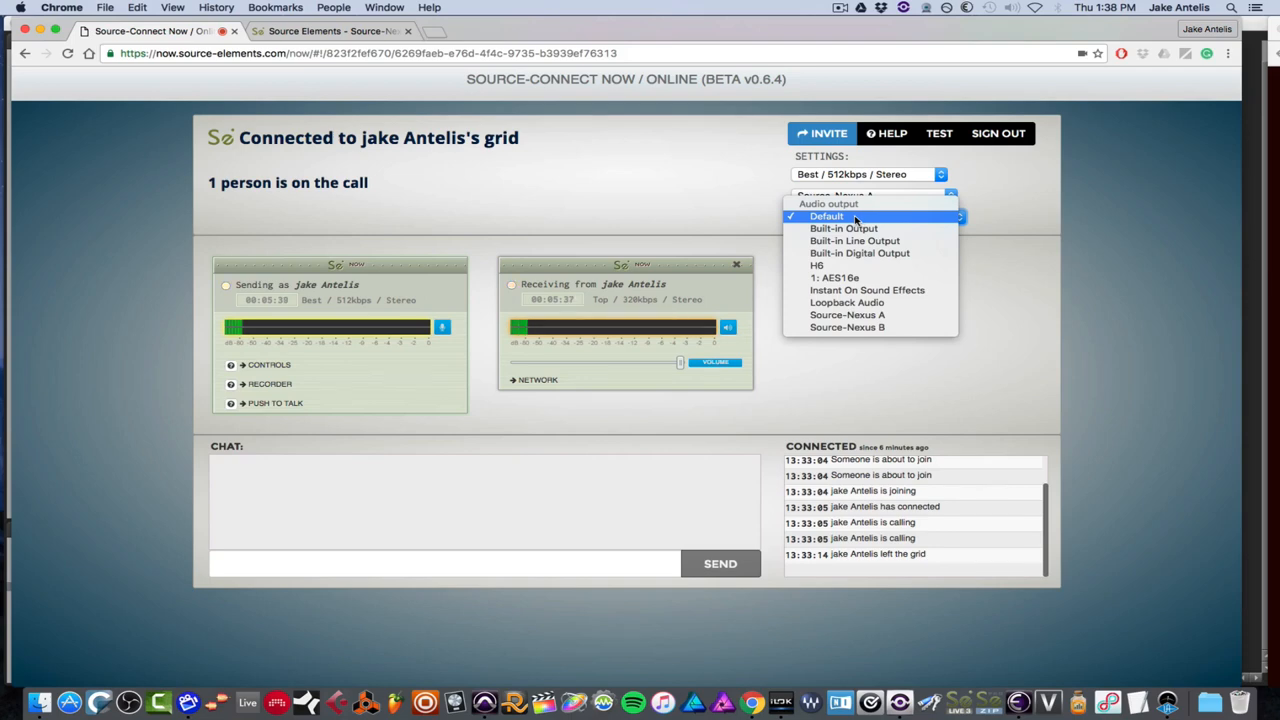
{"action": "left_click", "coordinate": [826, 216]}
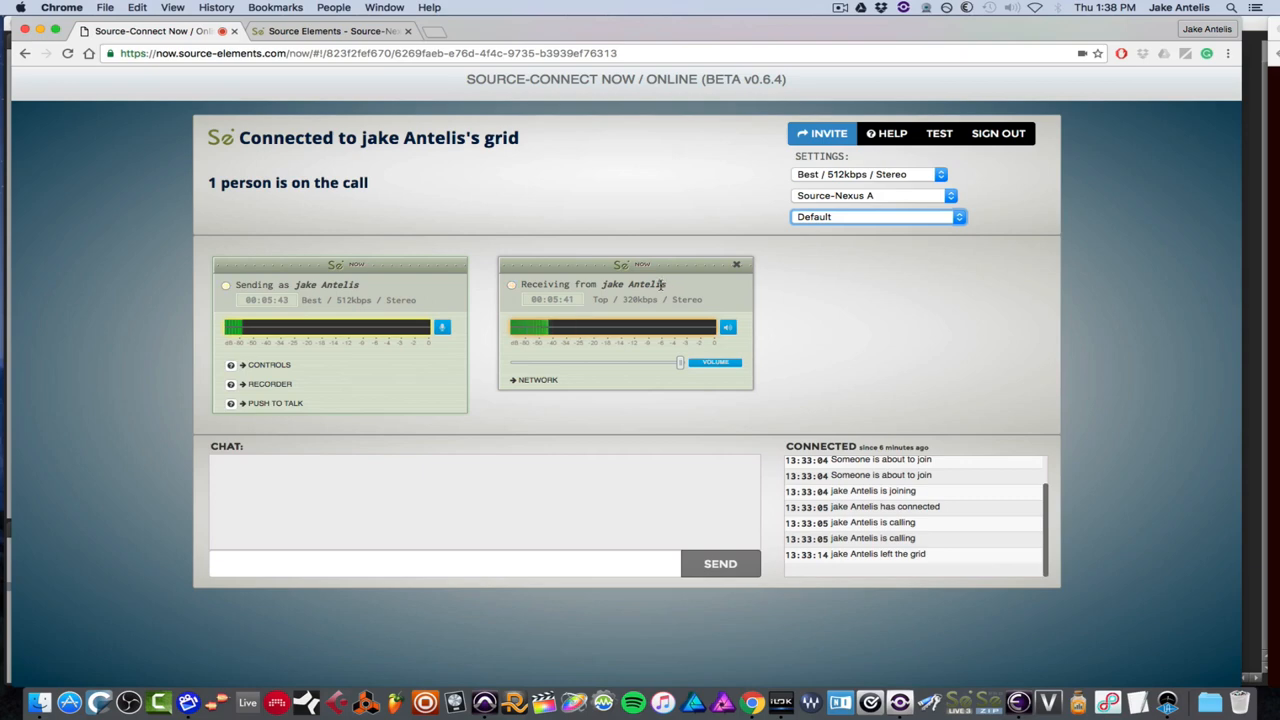
{"action": "mouse_move", "coordinate": [584, 272]}
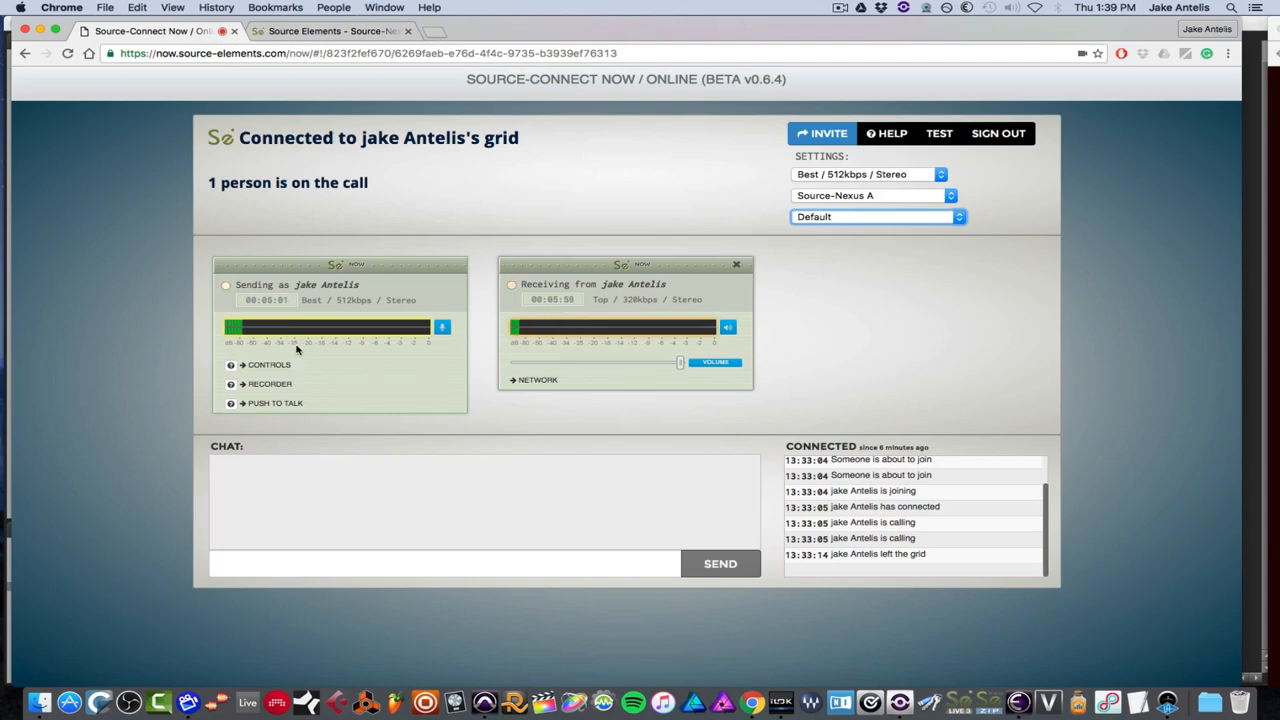
Expand the sender's mix Controls and Recorder and start recording the call
{"action": "left_click", "coordinate": [268, 364]}
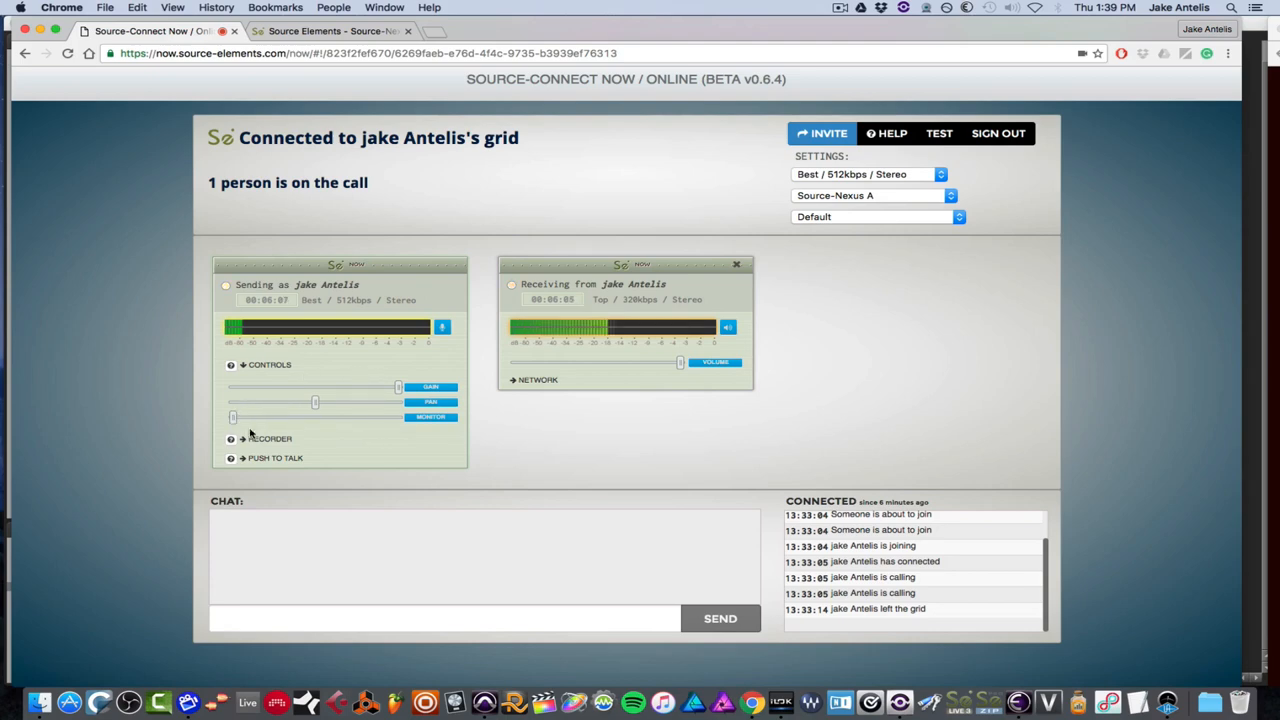
{"action": "left_click", "coordinate": [240, 438]}
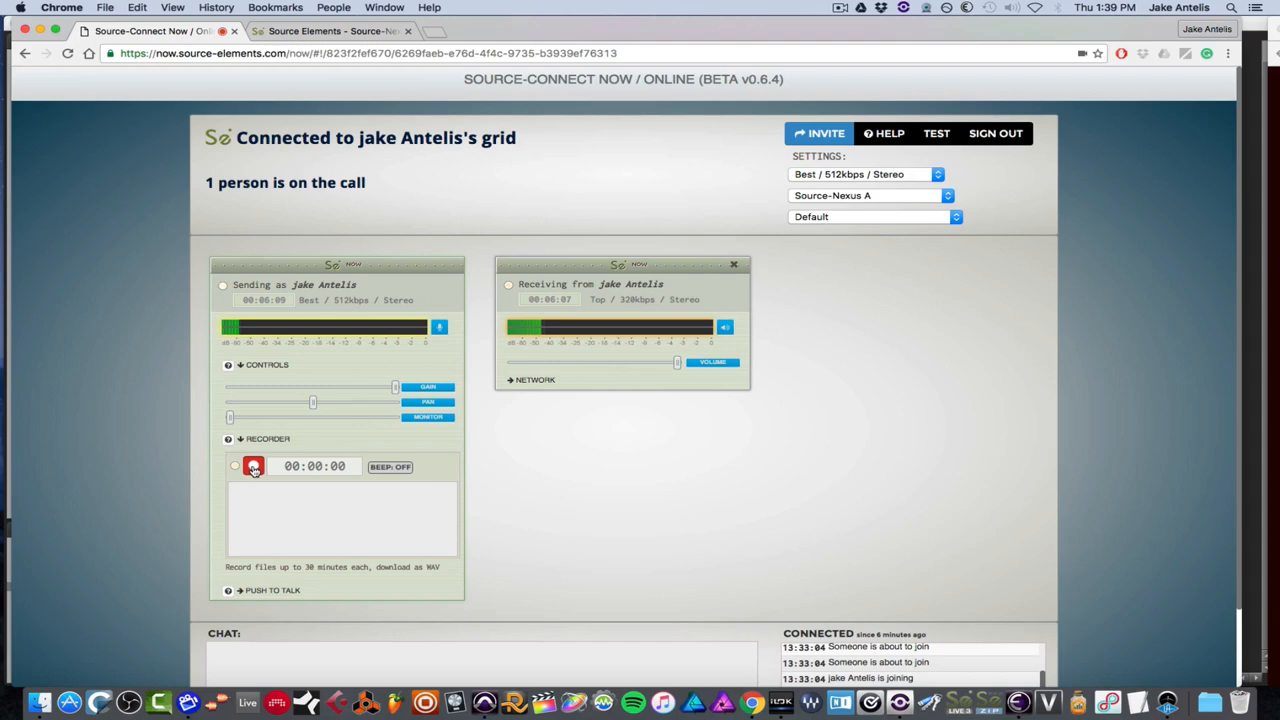
{"action": "left_click", "coordinate": [252, 466]}
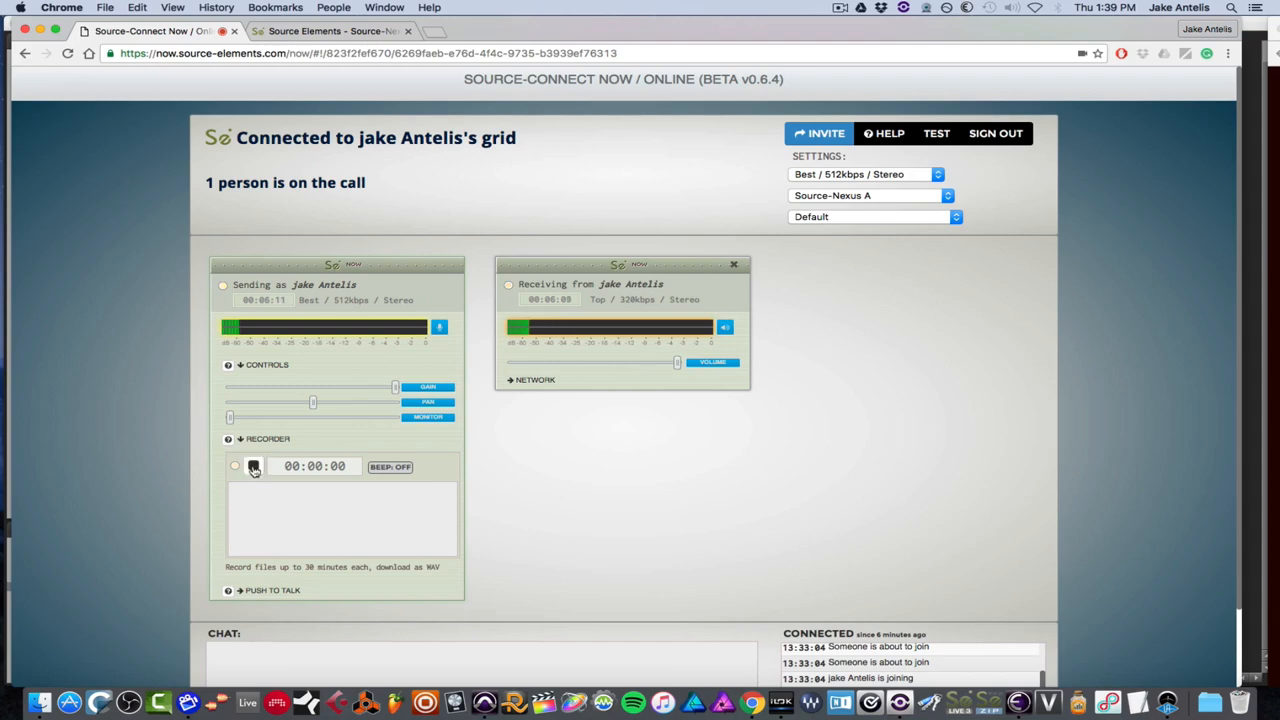
{"action": "left_click", "coordinate": [252, 466]}
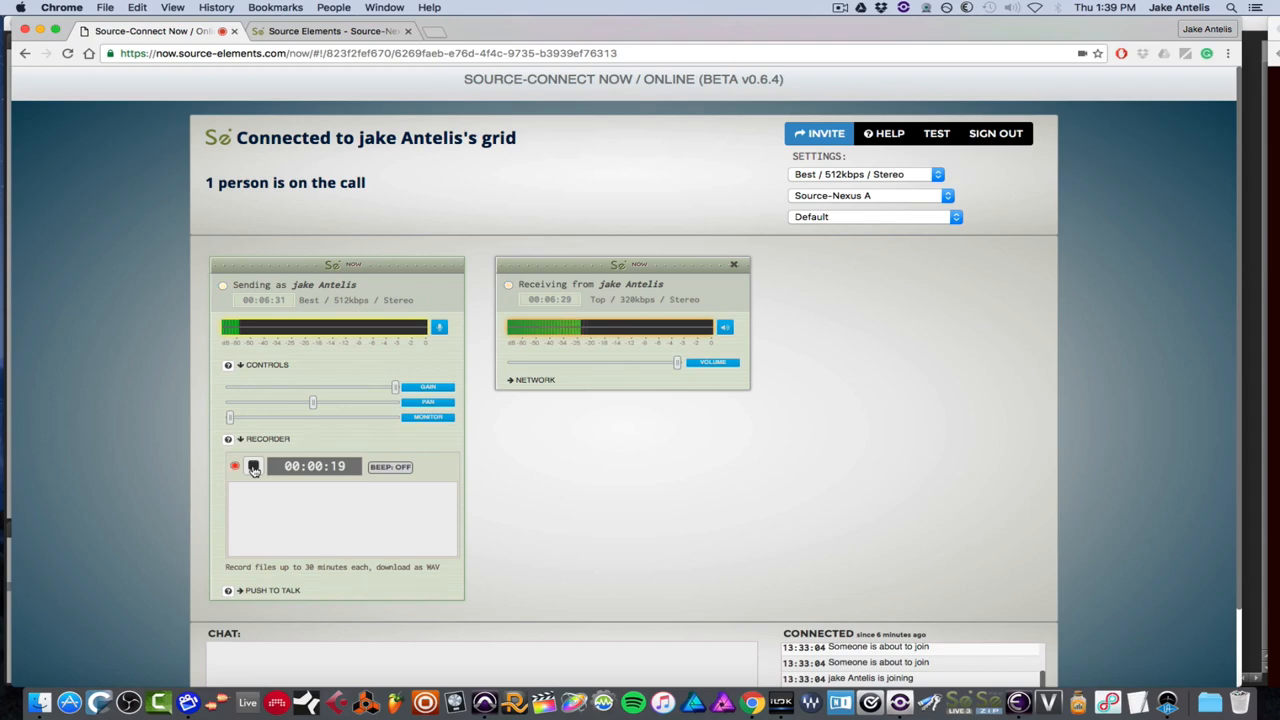
{"action": "left_click", "coordinate": [252, 466]}
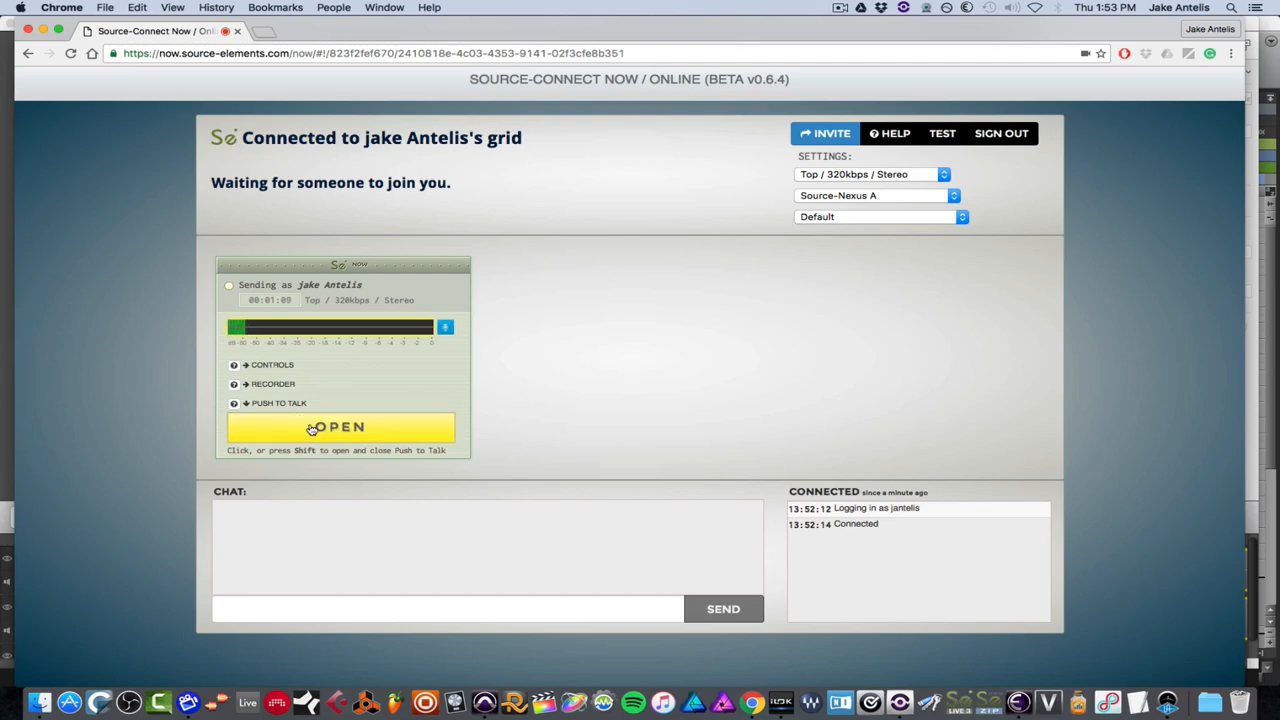
Toggle the Push to Talk talkback open and closed several times, leaving it closed
{"action": "left_click", "coordinate": [340, 428]}
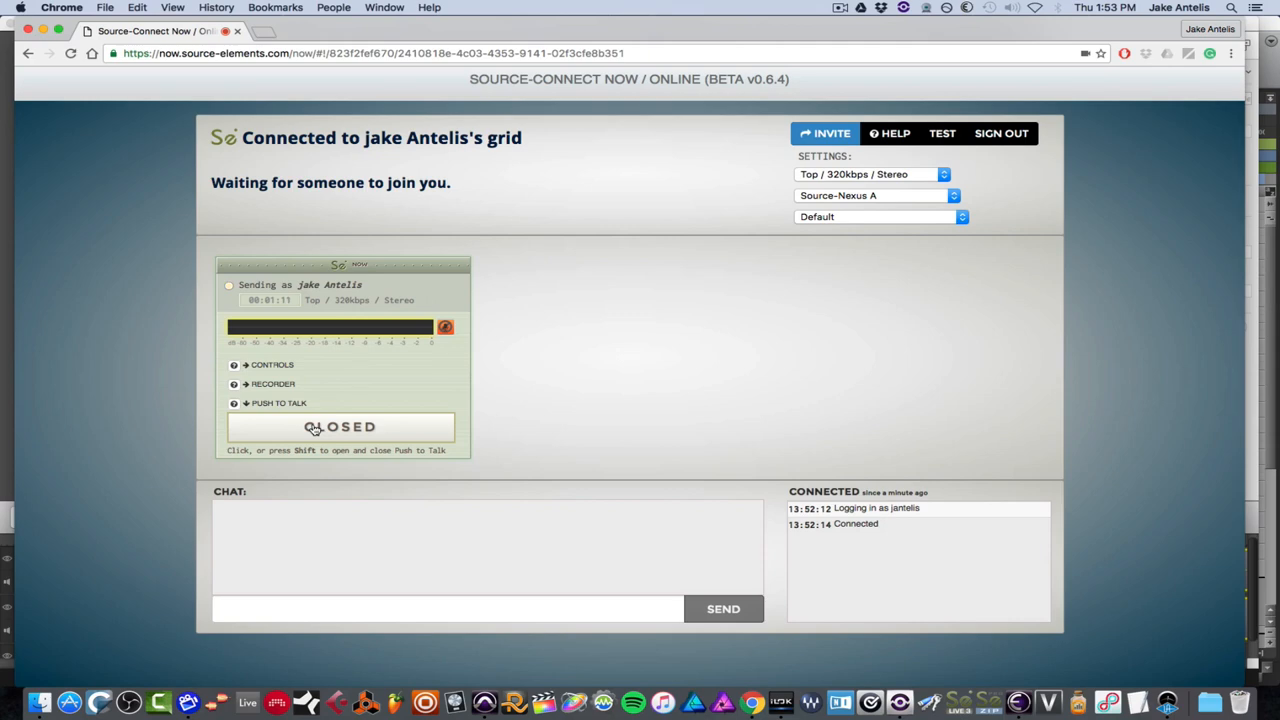
{"action": "left_click", "coordinate": [340, 428]}
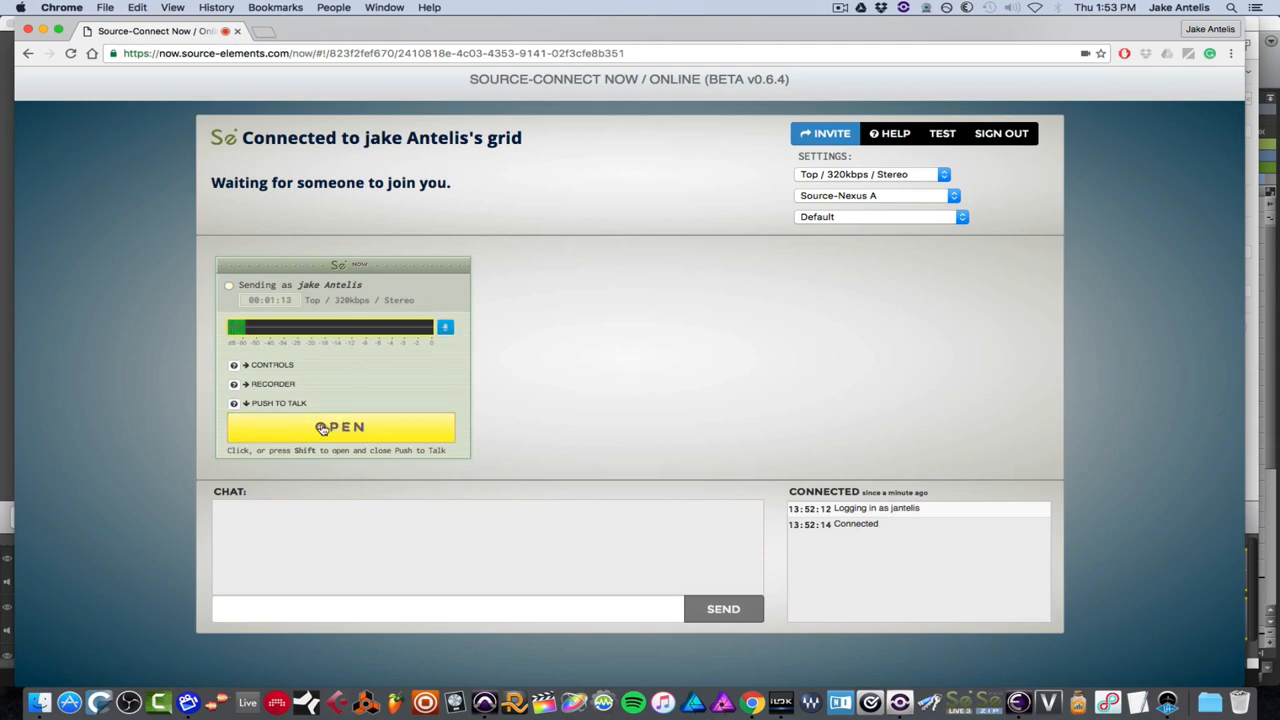
{"action": "left_click", "coordinate": [340, 428]}
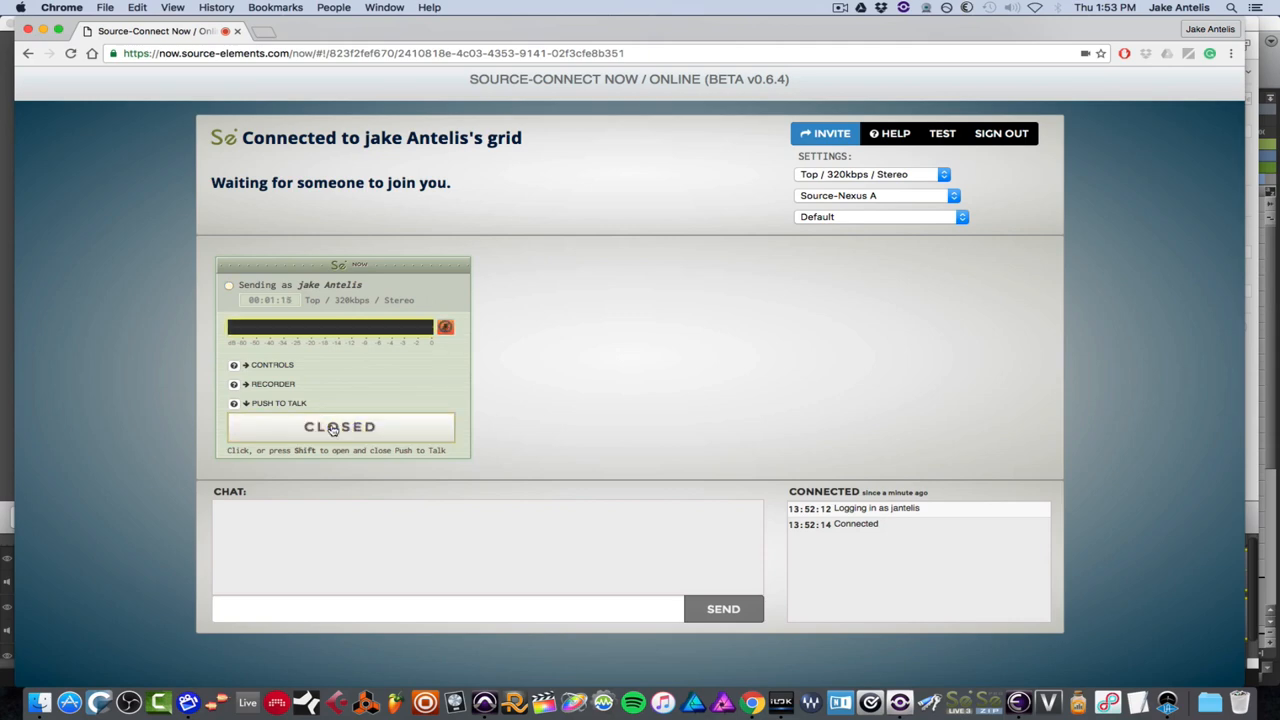
{"action": "left_click", "coordinate": [340, 428]}
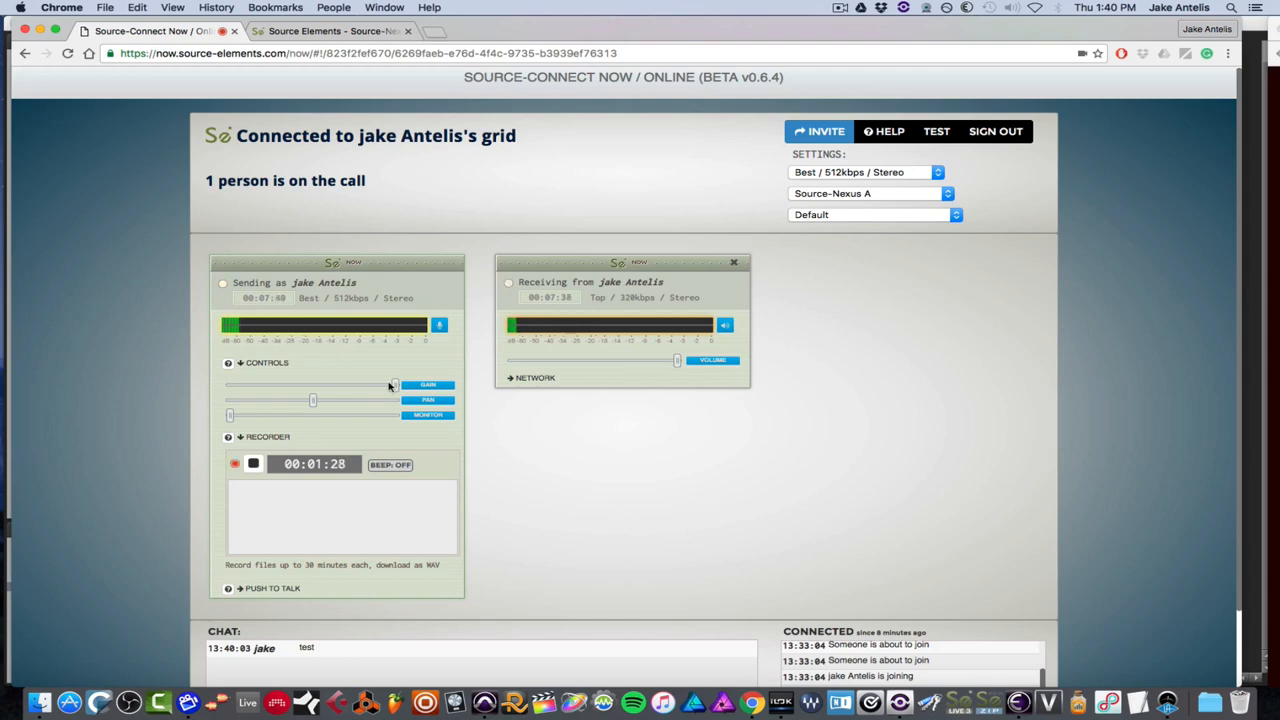
Send the chat message 'test' while the recorder keeps running
{"action": "left_click", "coordinate": [484, 700]}
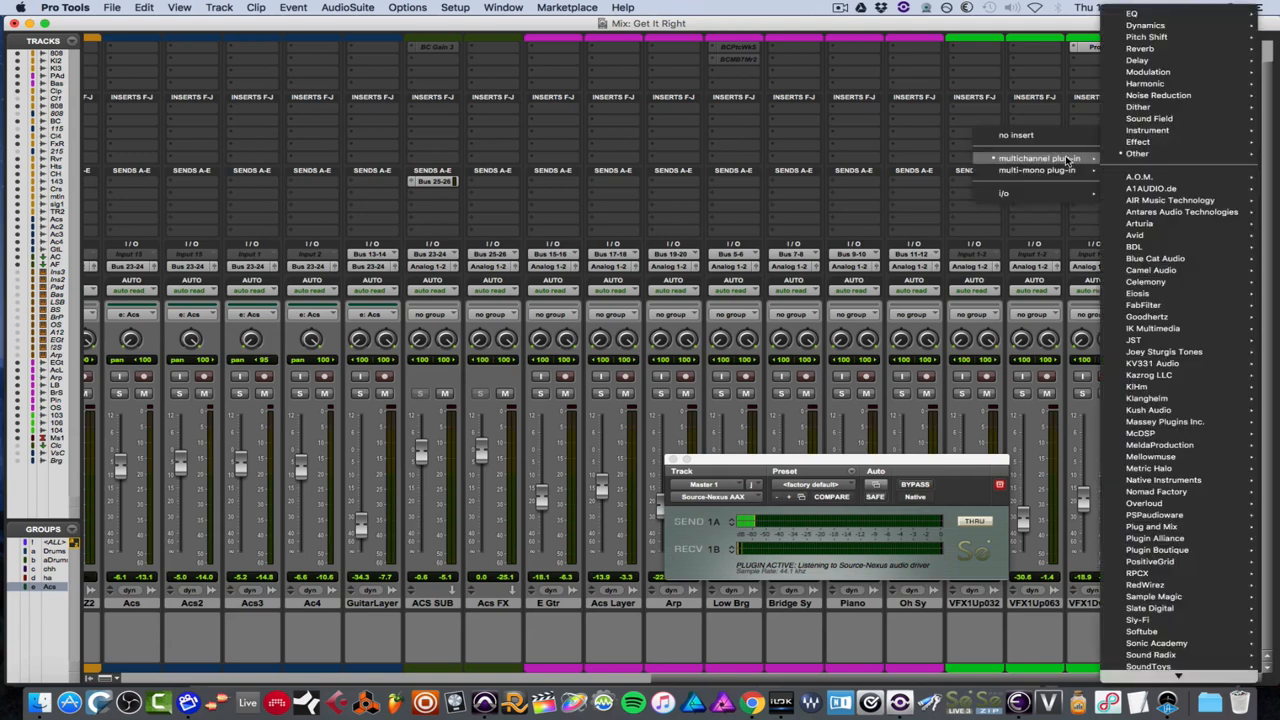
Insert the Source Elements Source-Nexus plugin, sending on Source-Nexus A channel 1 and receiving on B channel 1
{"action": "left_click", "coordinate": [1148, 556]}
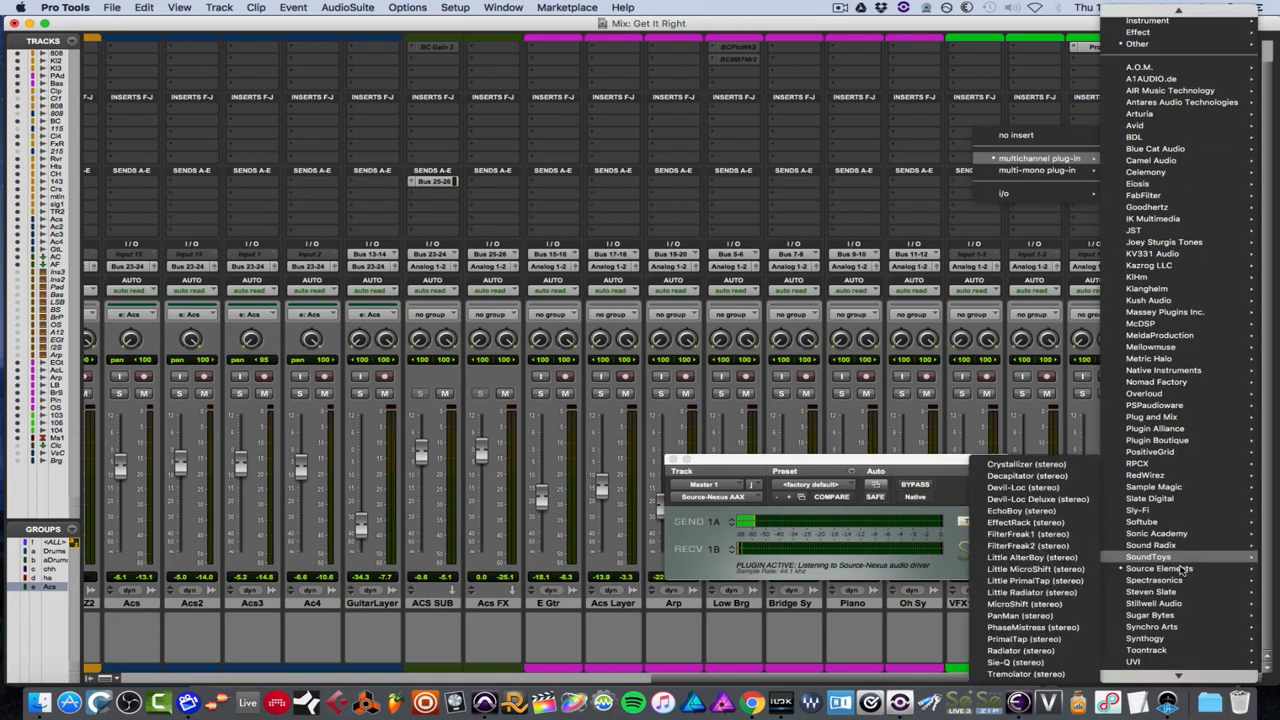
{"action": "left_click", "coordinate": [1160, 568]}
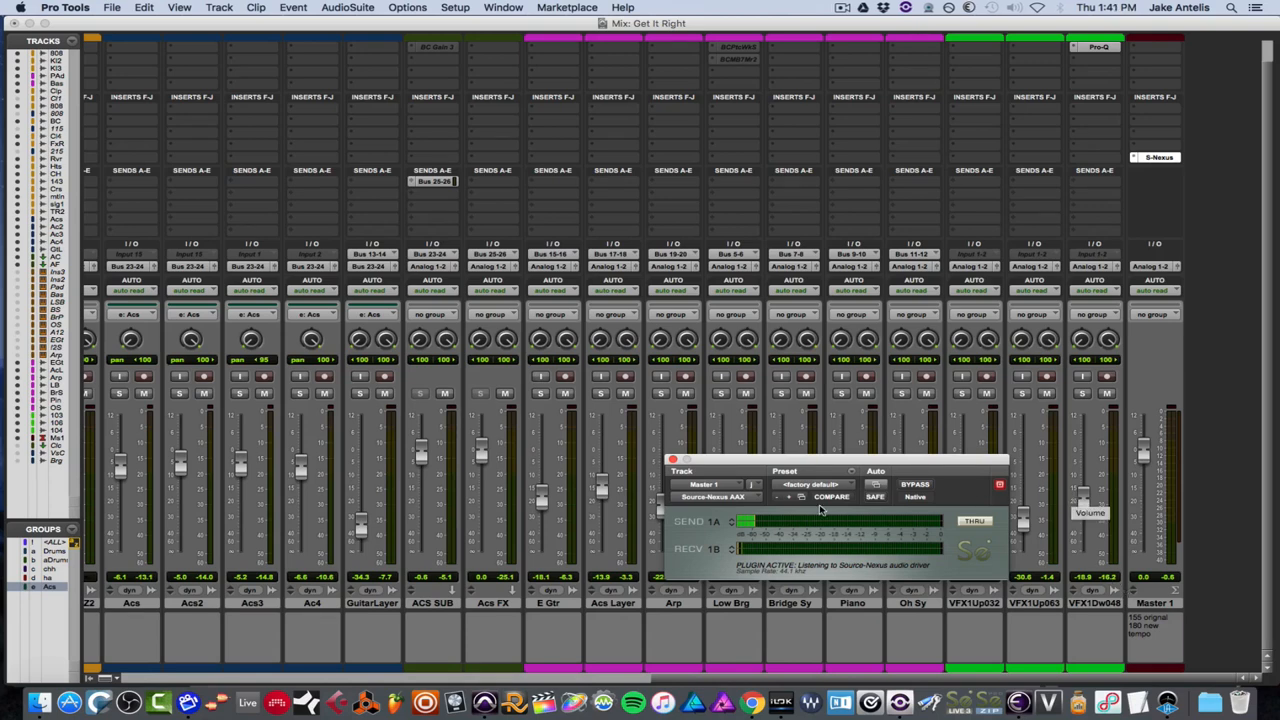
{"action": "mouse_move", "coordinate": [848, 512]}
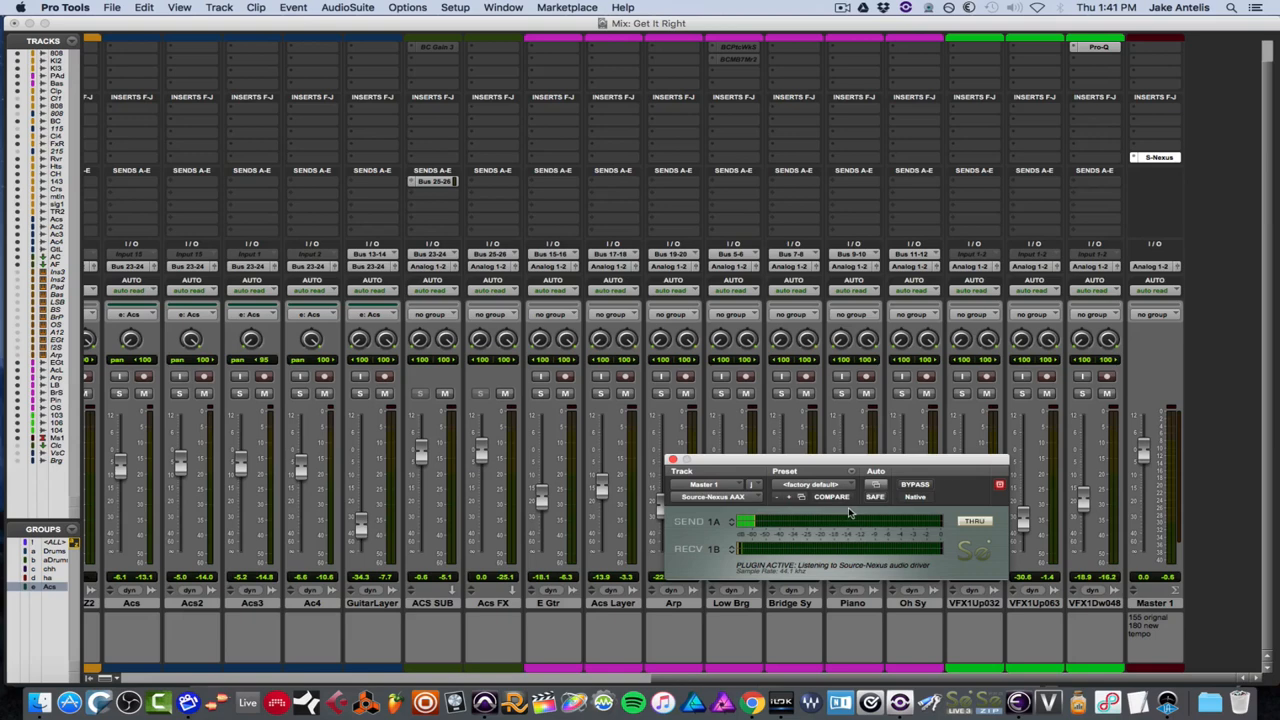
{"action": "mouse_move", "coordinate": [850, 512]}
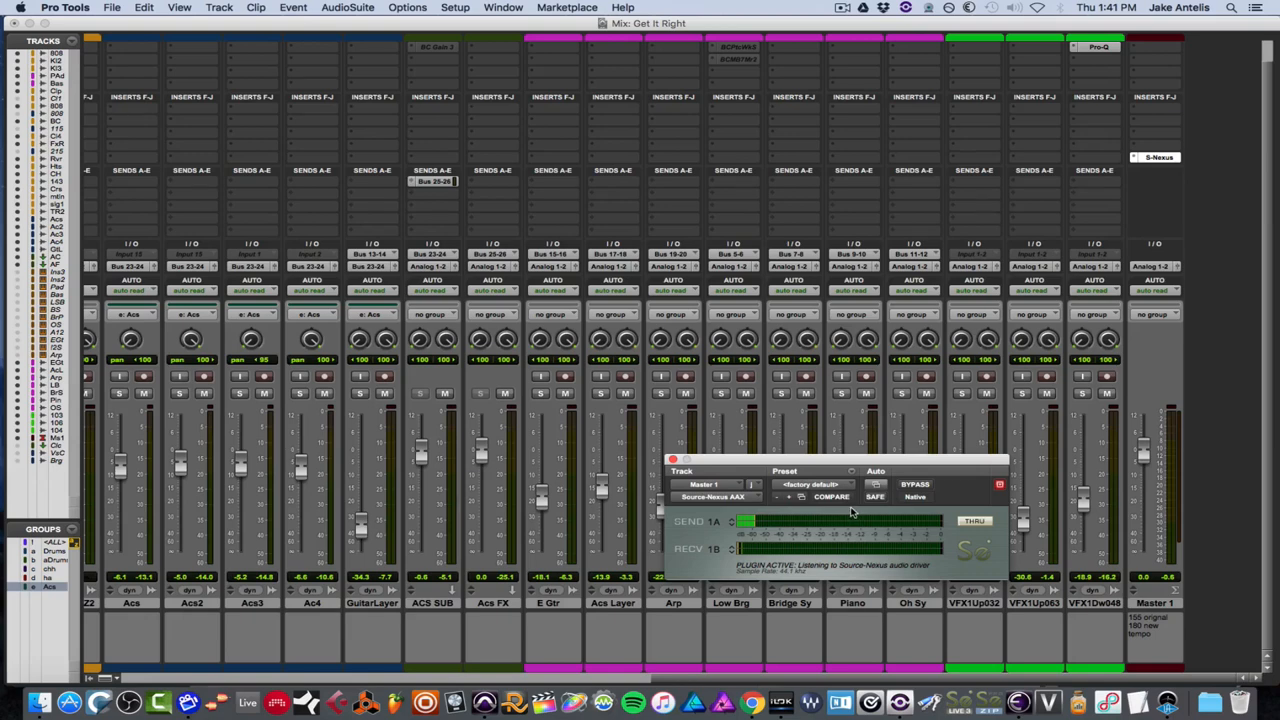
{"action": "mouse_move", "coordinate": [732, 524]}
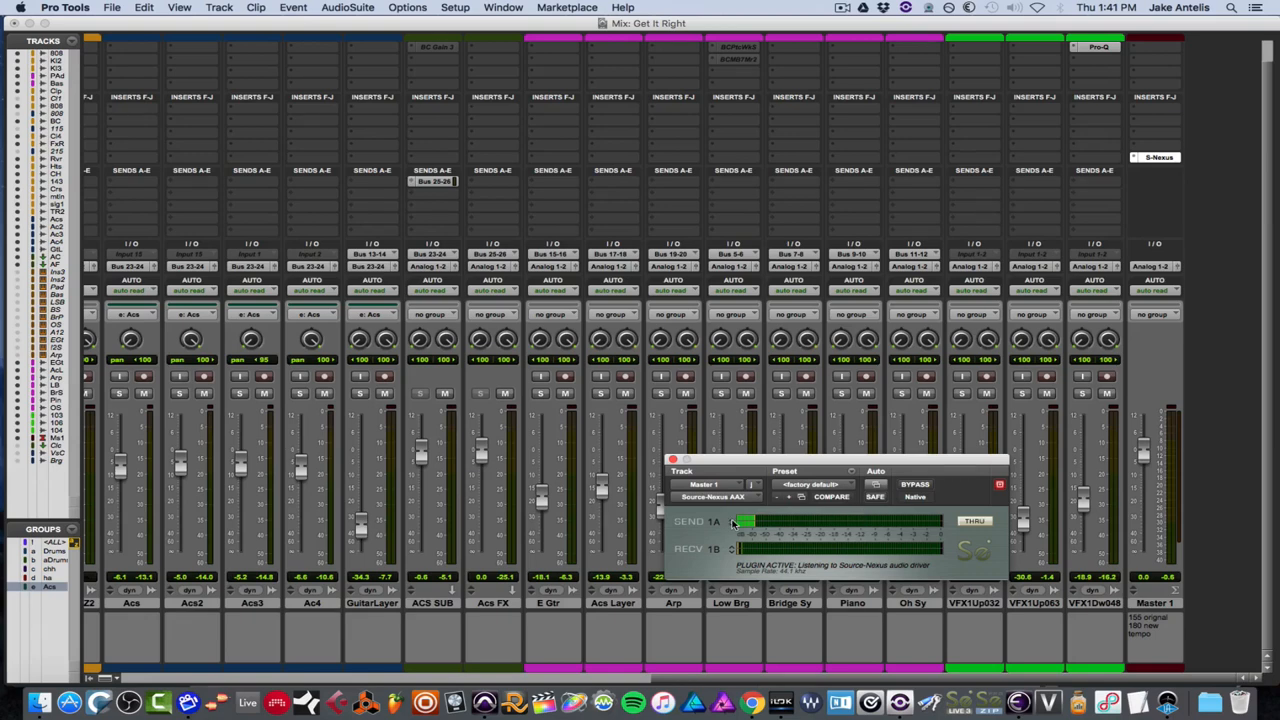
{"action": "left_click", "coordinate": [730, 520]}
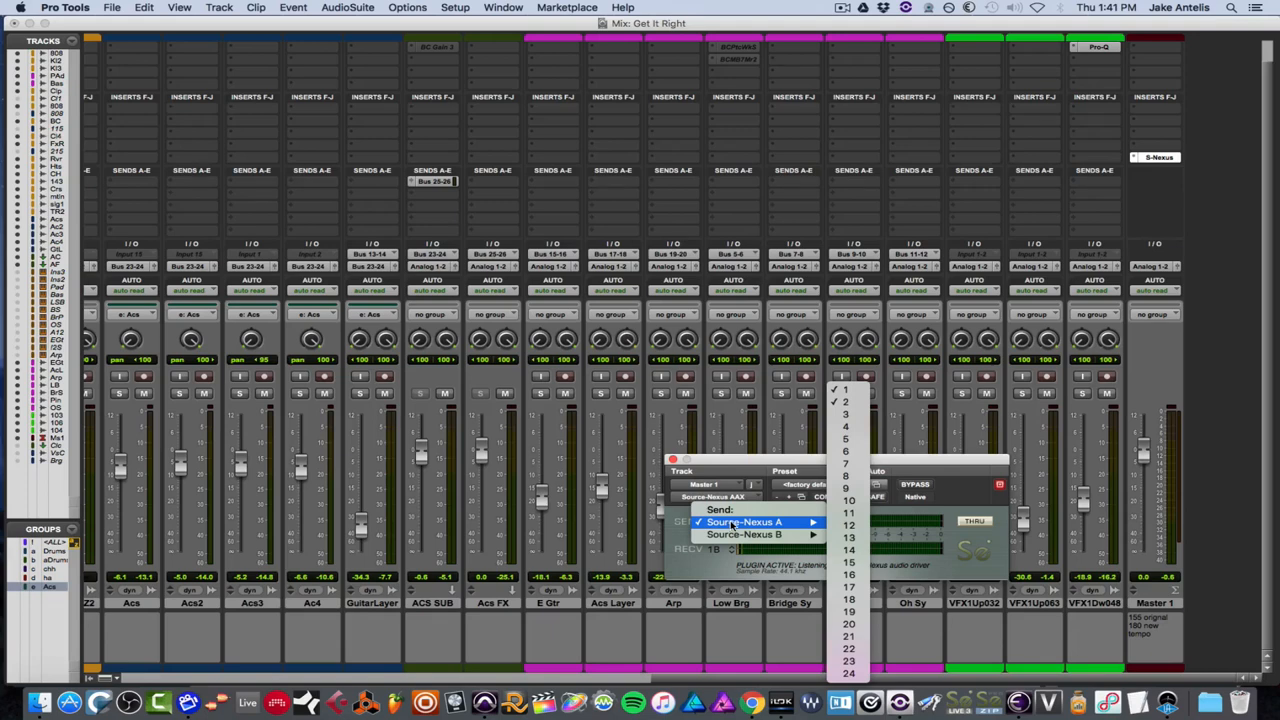
{"action": "left_click", "coordinate": [744, 522]}
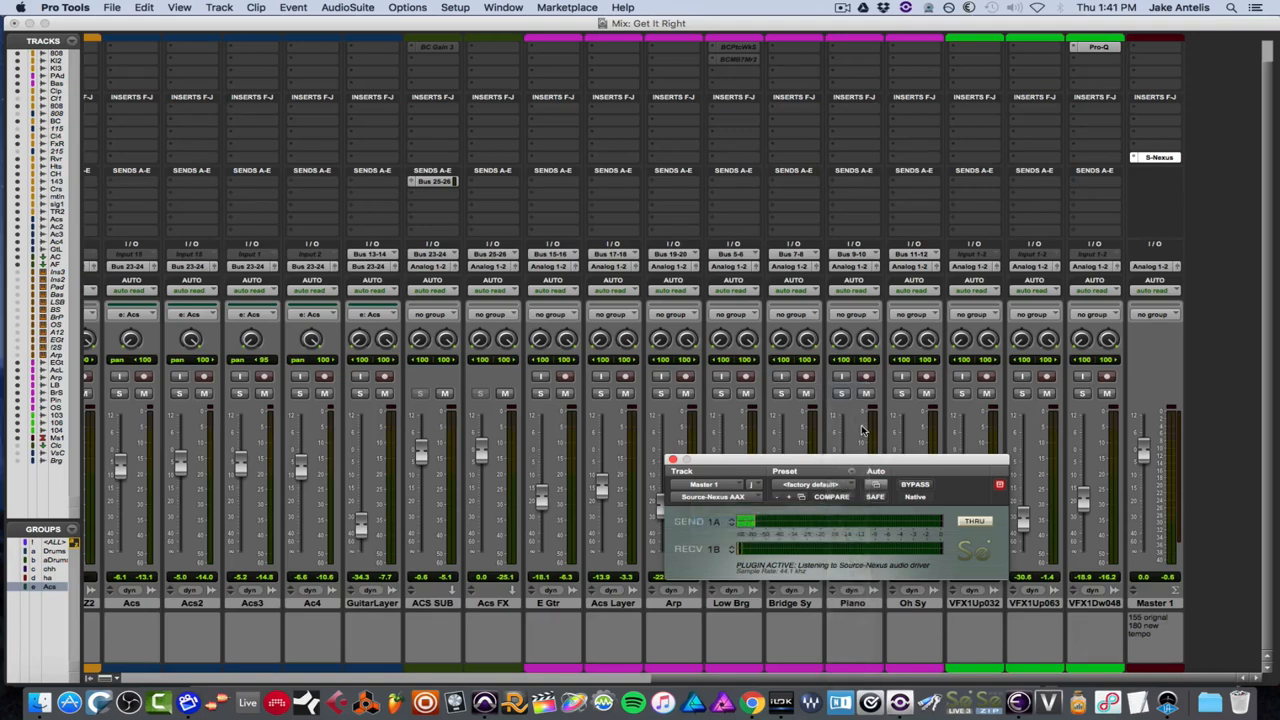
{"action": "mouse_move", "coordinate": [888, 468]}
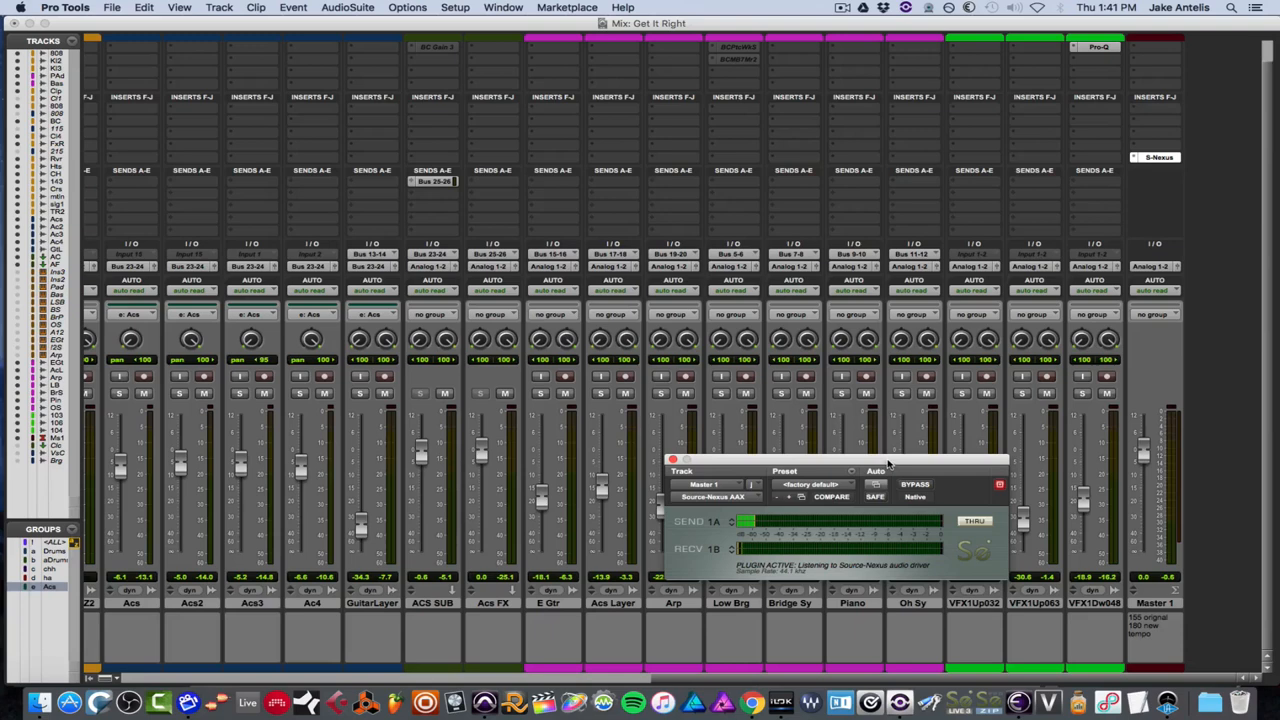
{"action": "left_click_drag", "start_coordinate": [830, 460], "coordinate": [838, 478]}
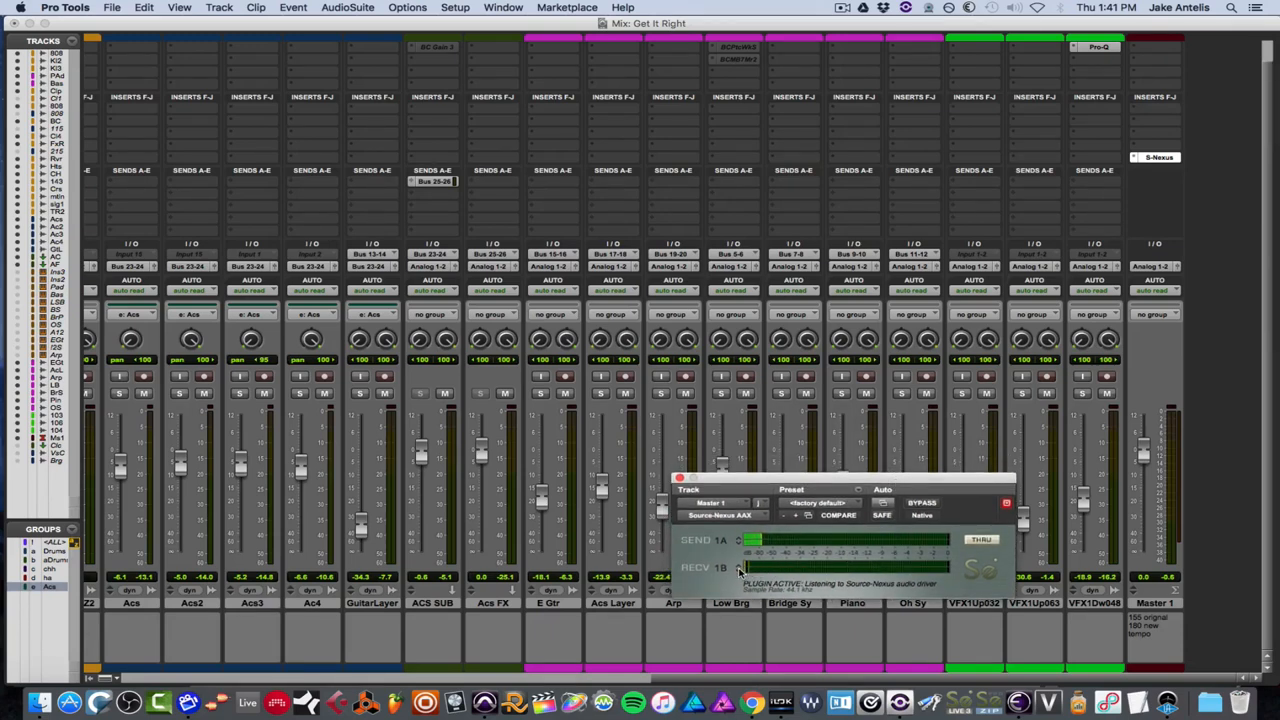
{"action": "left_click", "coordinate": [704, 568]}
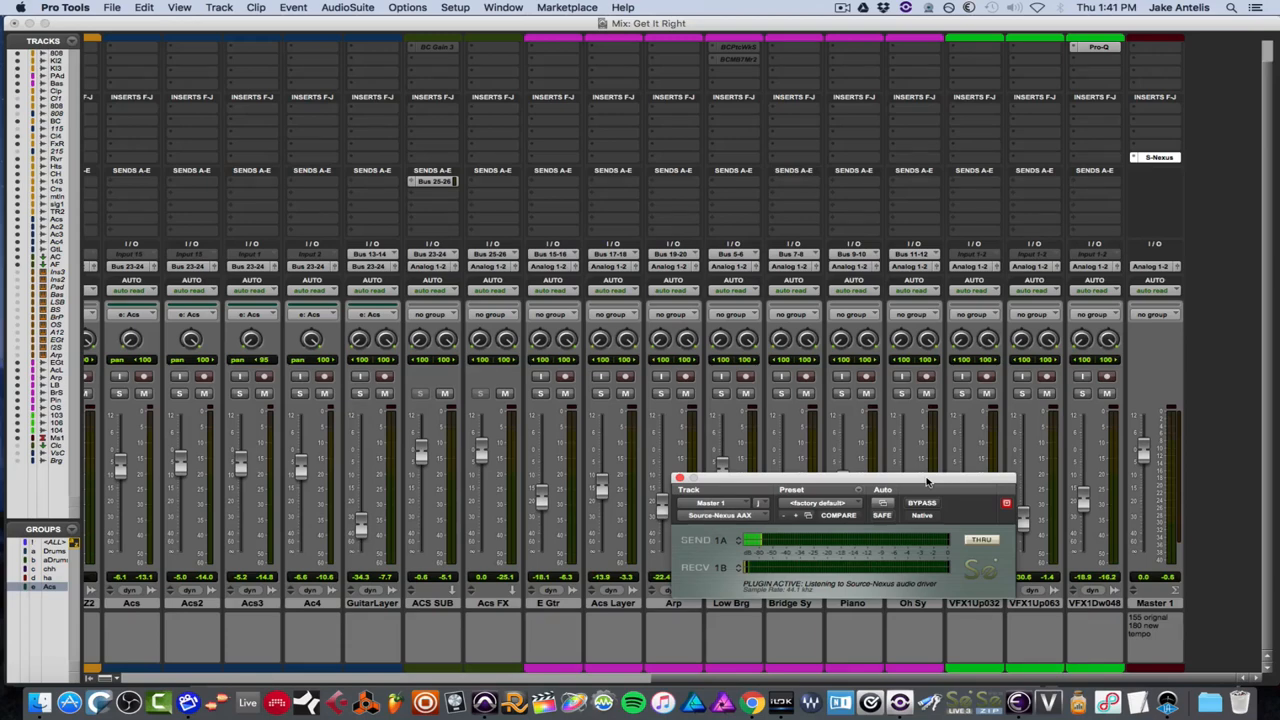
{"action": "mouse_move", "coordinate": [938, 480]}
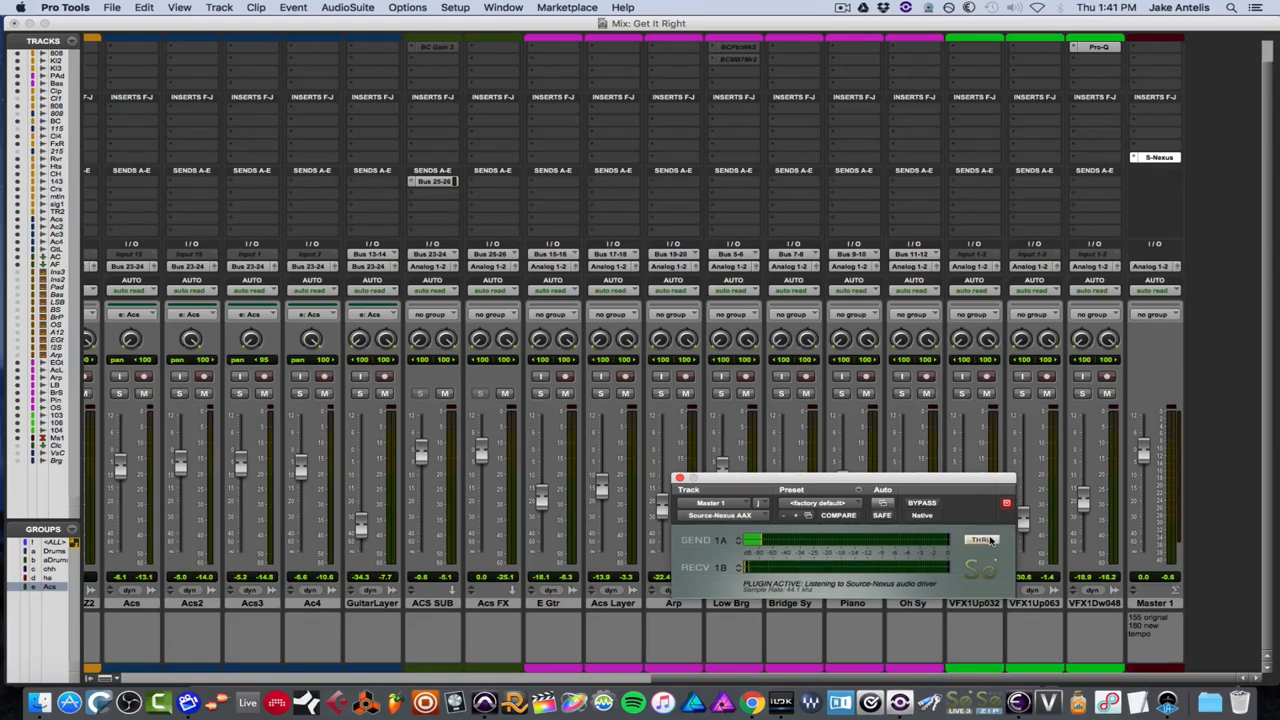
Set the session audio input to Source-Nexus A and keep Best / 512kbps / Stereo quality
{"action": "left_click", "coordinate": [838, 516]}
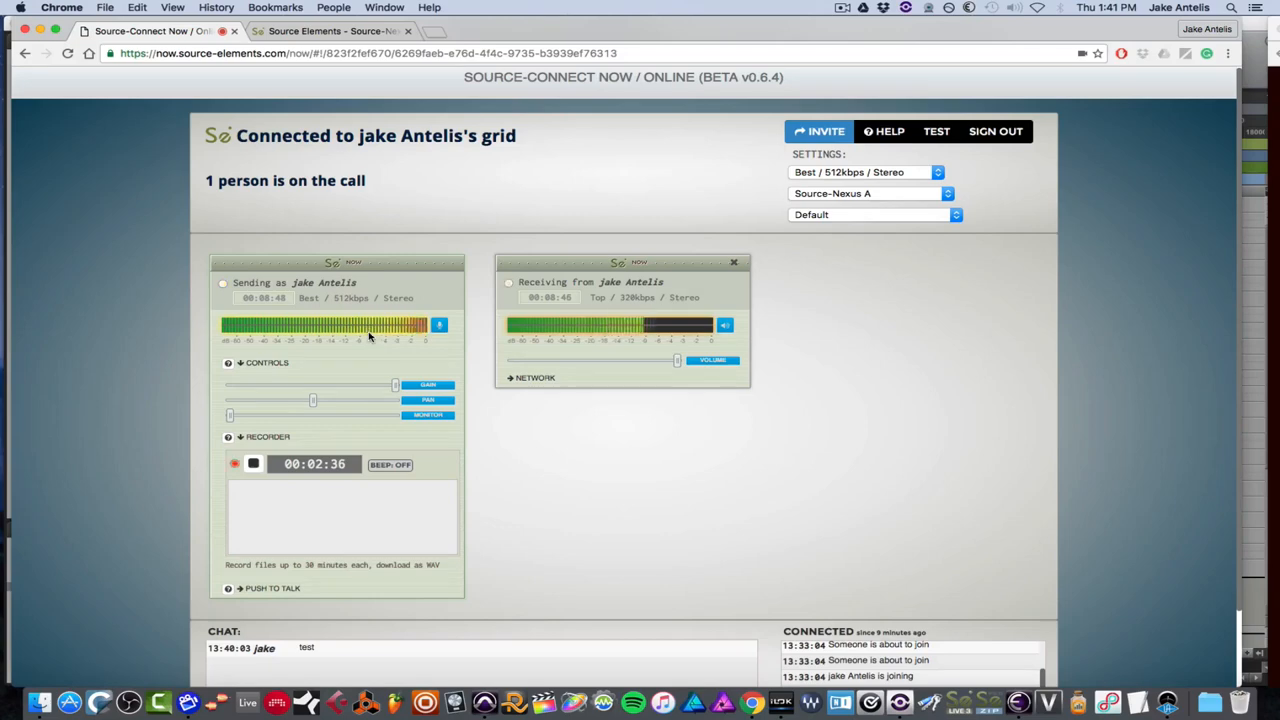
{"action": "left_click", "coordinate": [868, 192]}
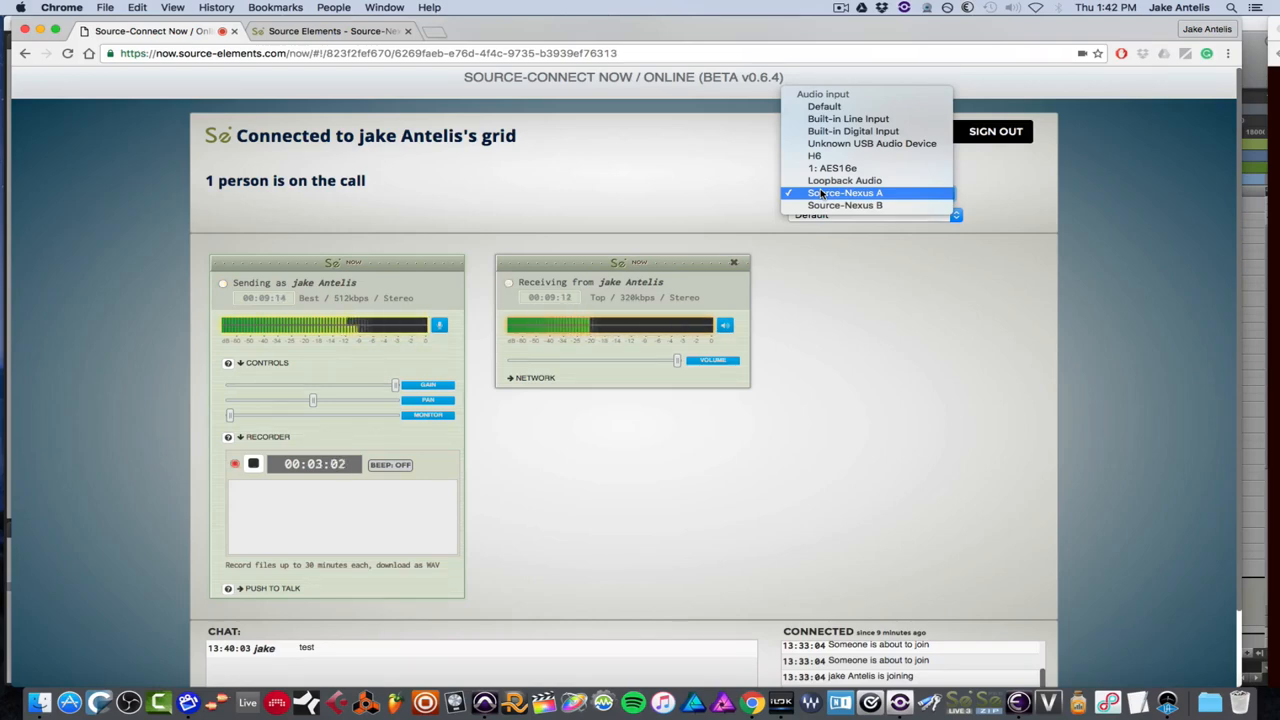
{"action": "left_click", "coordinate": [844, 192]}
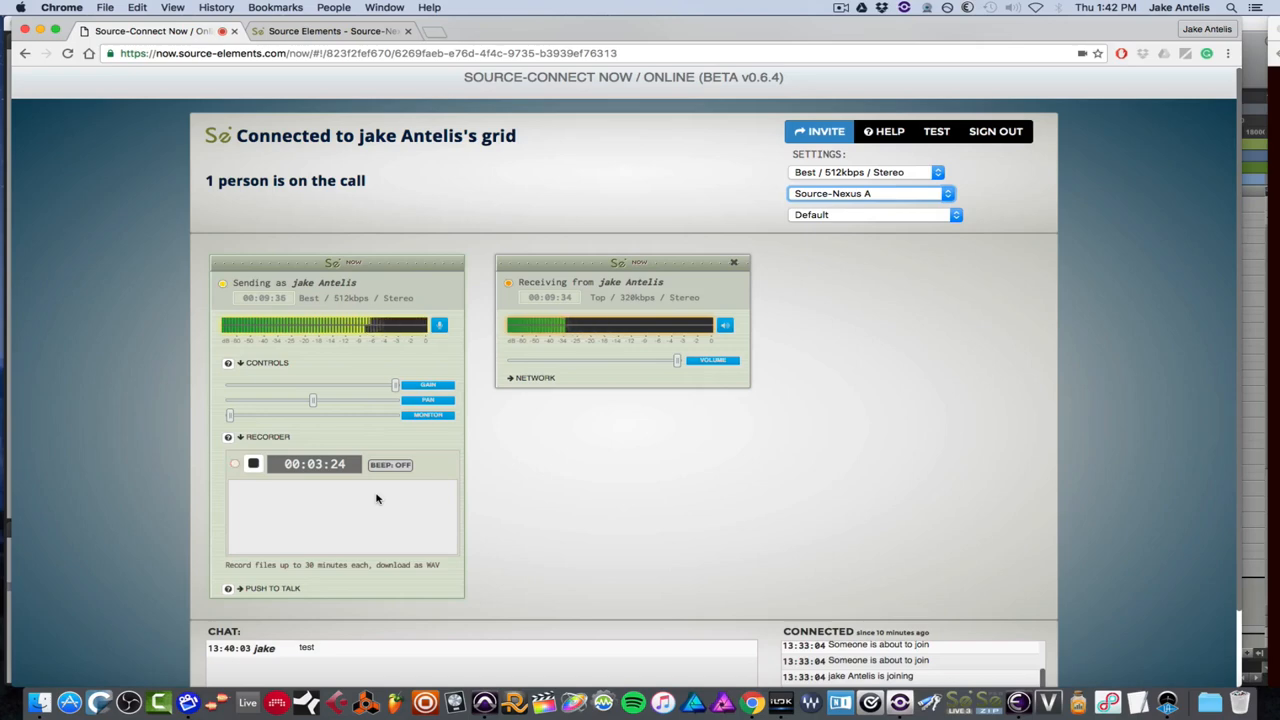
{"action": "mouse_move", "coordinate": [856, 172]}
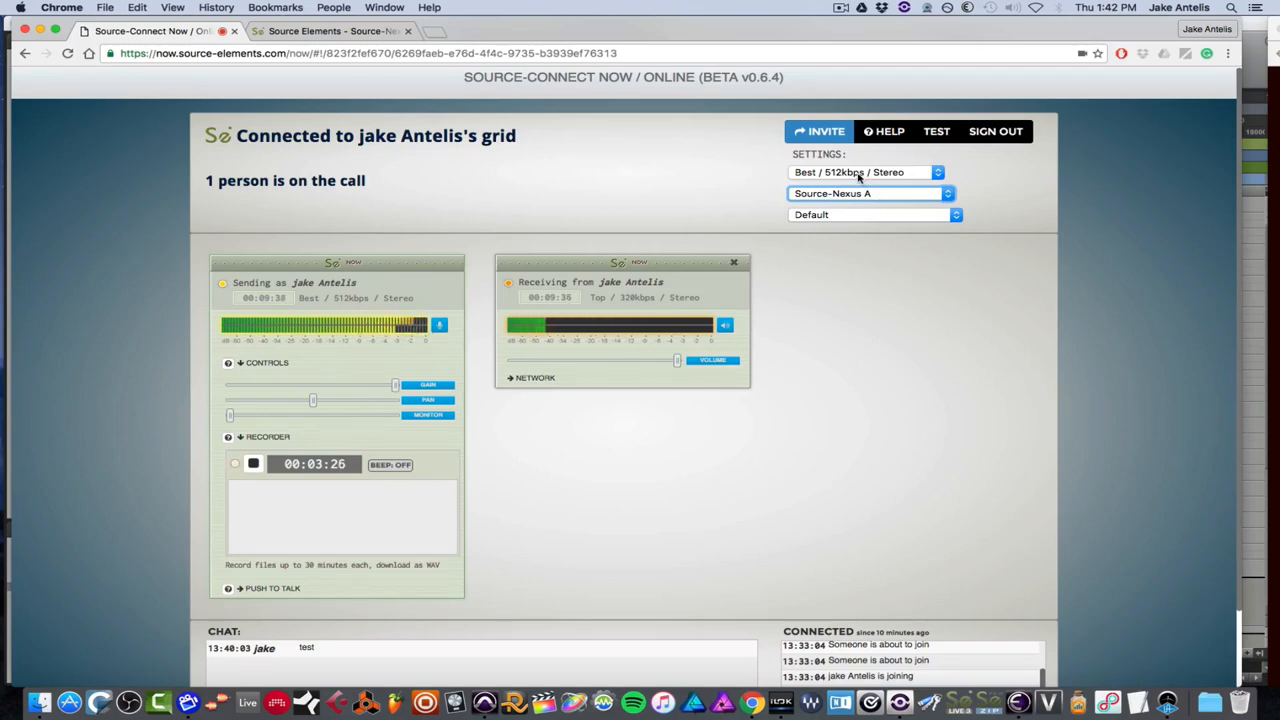
{"action": "left_click", "coordinate": [864, 172]}
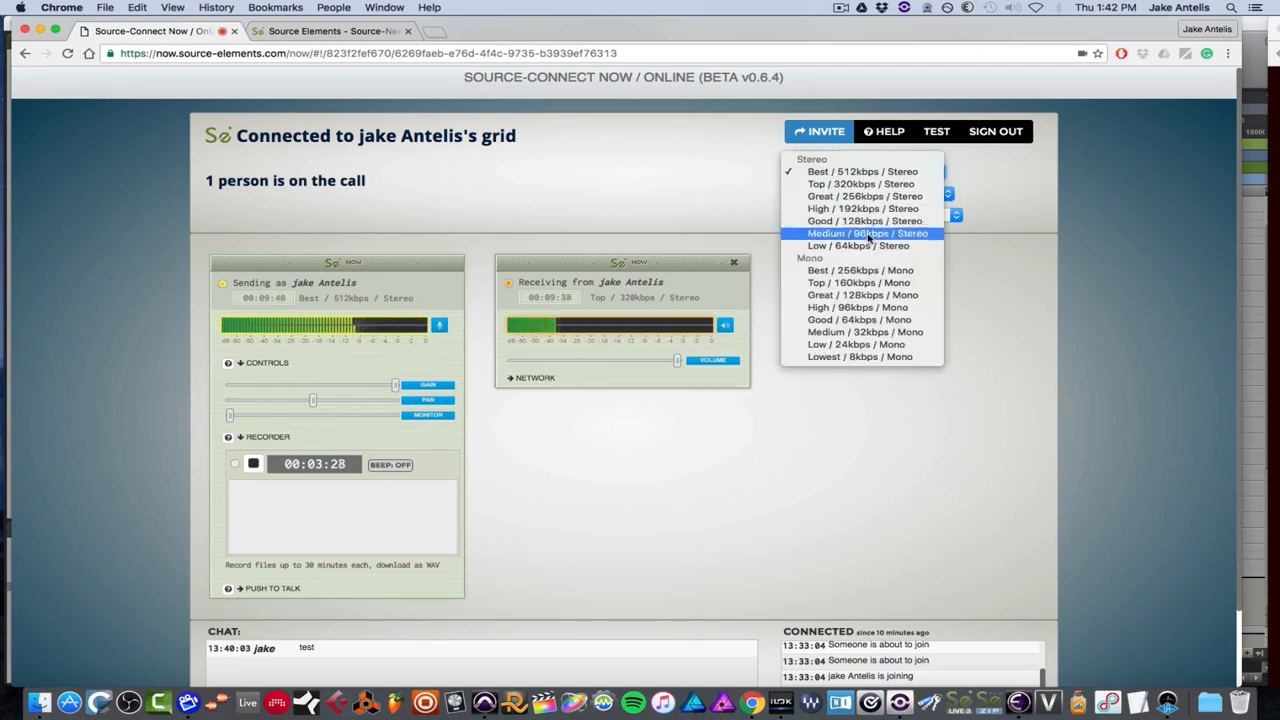
{"action": "left_click", "coordinate": [864, 172]}
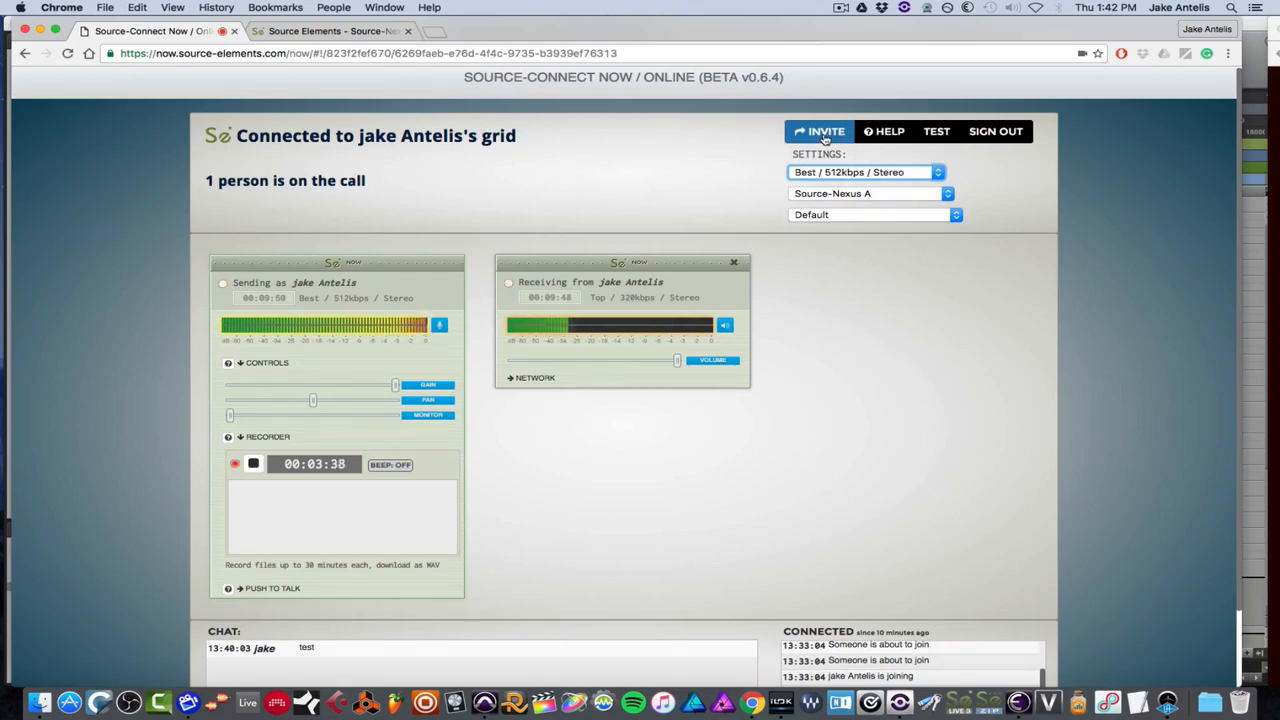
Review the guest invite with the Great 128kbps Mono preset, then stop the session recording
{"action": "left_click", "coordinate": [820, 132]}
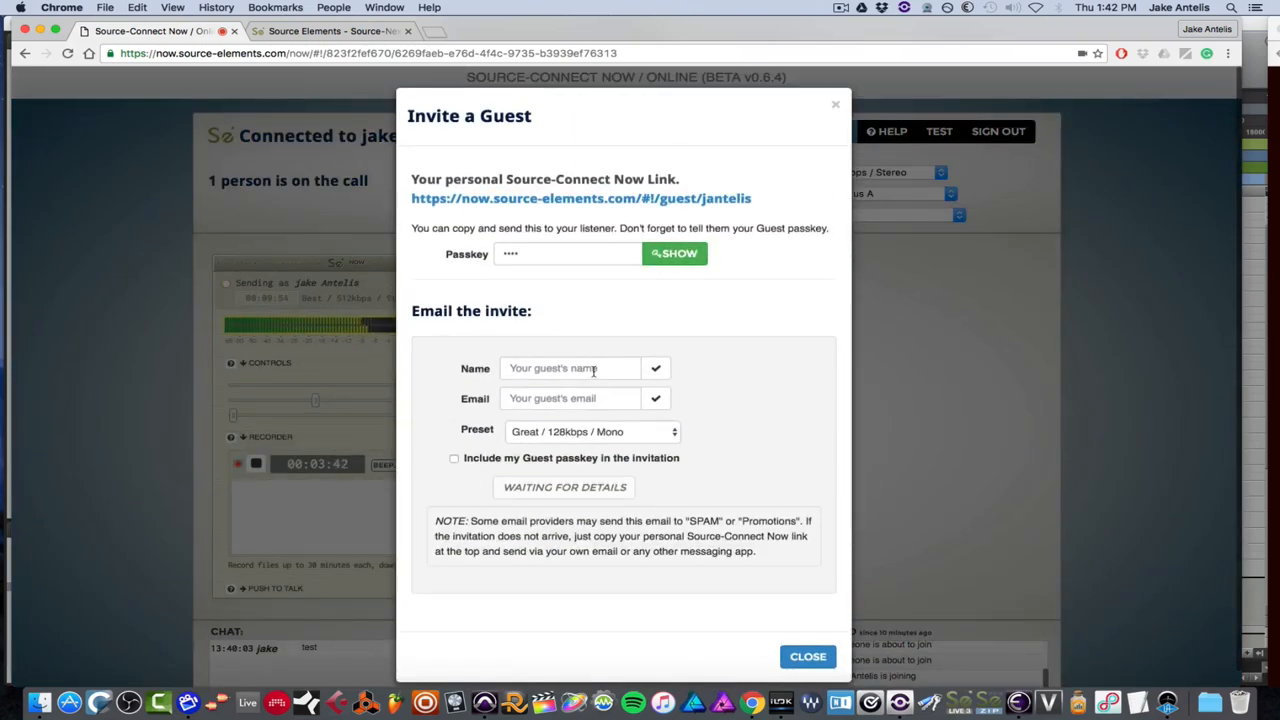
{"action": "mouse_move", "coordinate": [624, 204]}
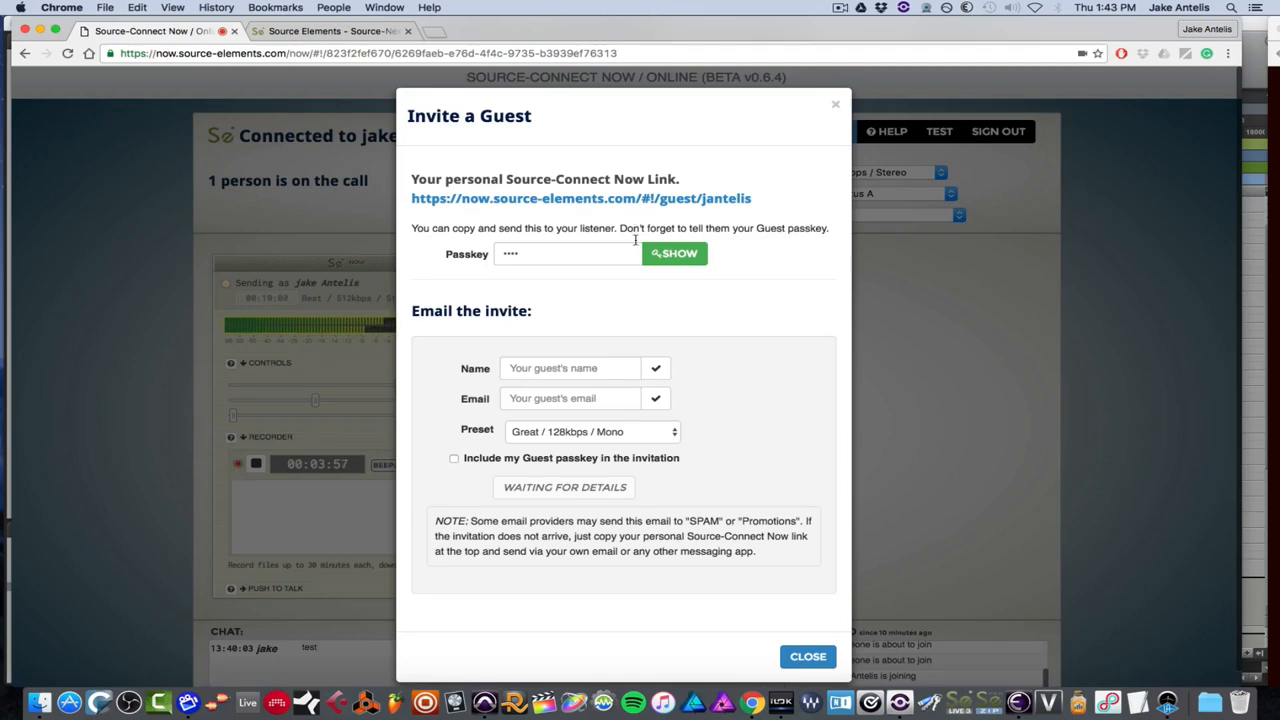
{"action": "left_click", "coordinate": [592, 432]}
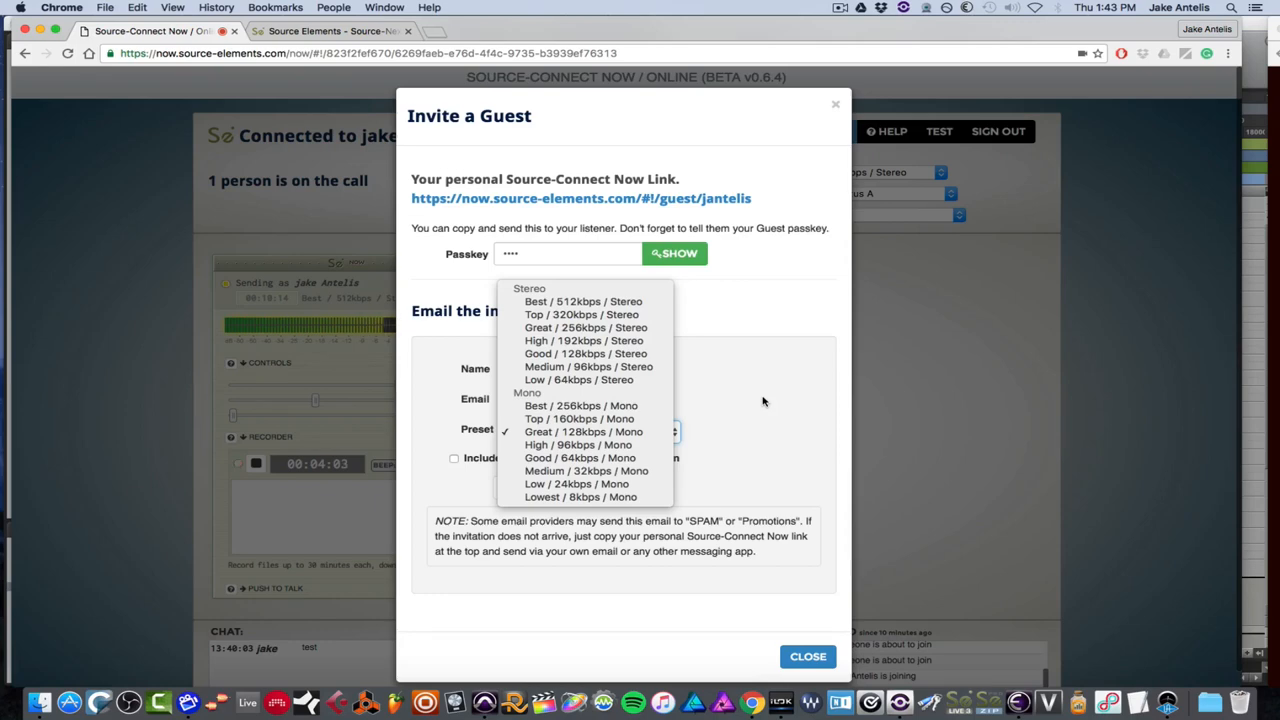
{"action": "left_click", "coordinate": [584, 432]}
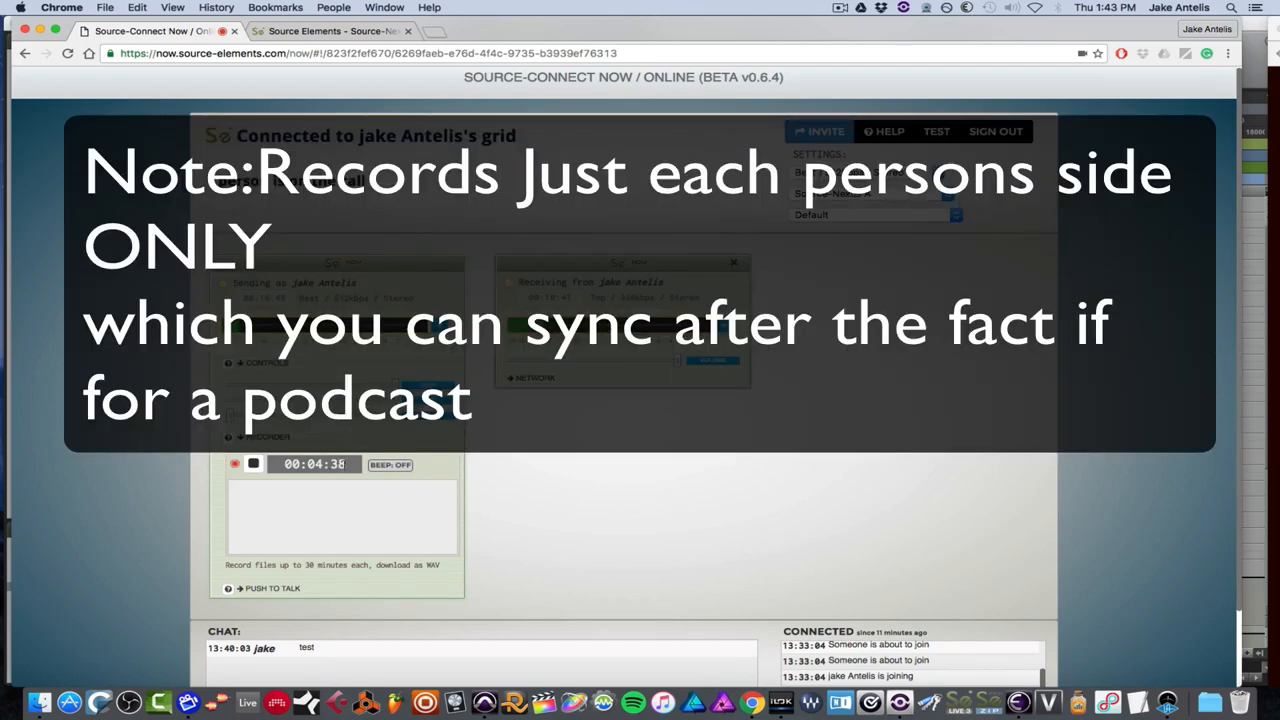
{"action": "left_click", "coordinate": [252, 464]}
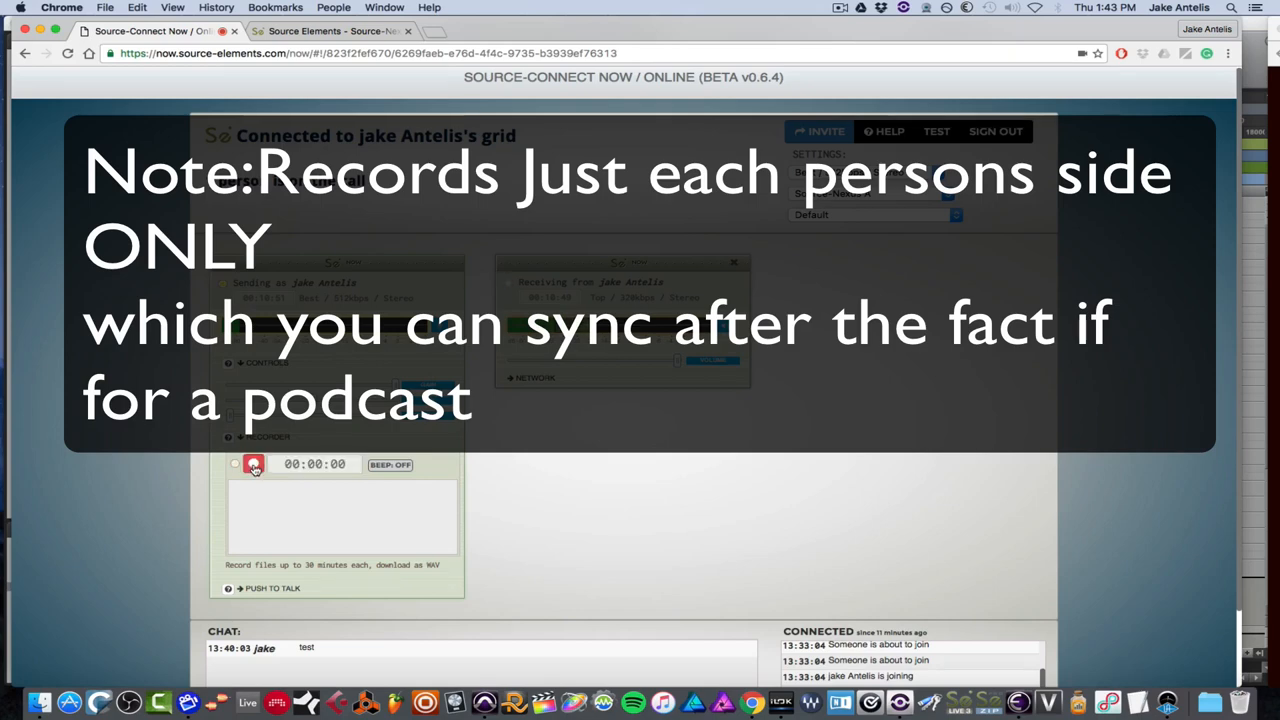